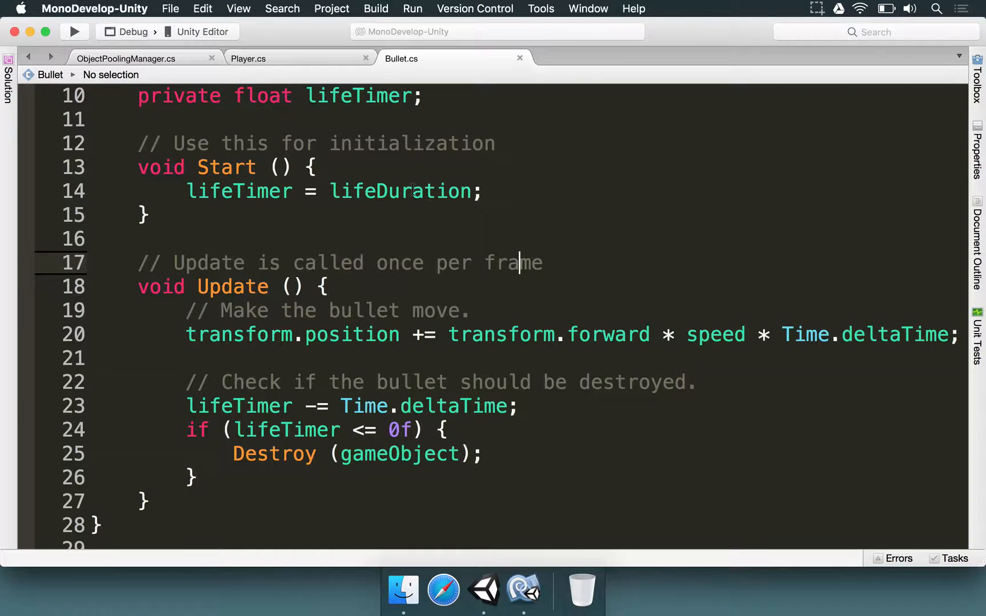
In ObjectPoolingManager.cs, delete GetBullet's Hello debug log and null return, leaving the body empty.
{"action": "left_click", "coordinate": [125, 58]}
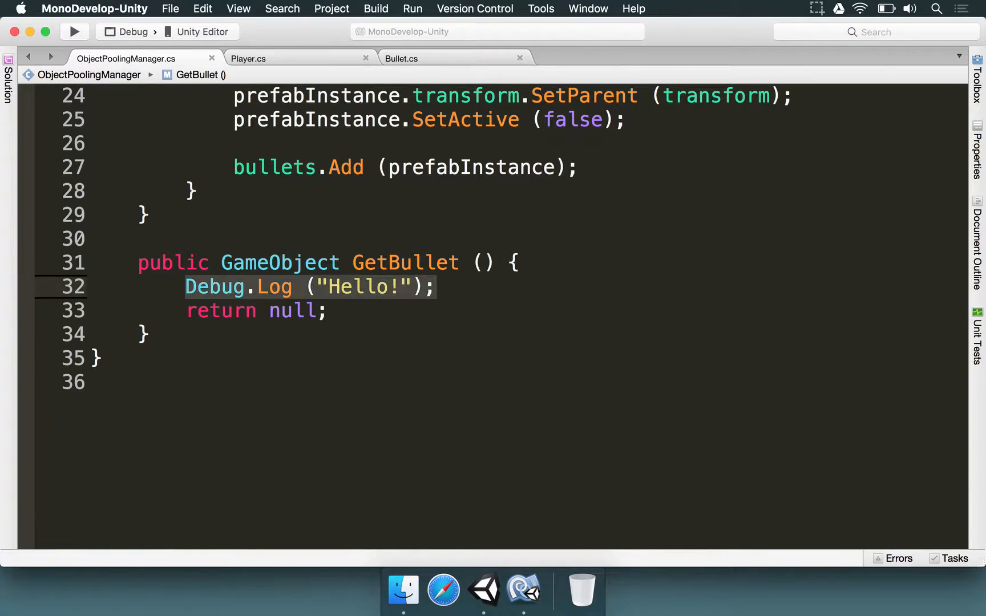
{"action": "key", "text": "Delete"}
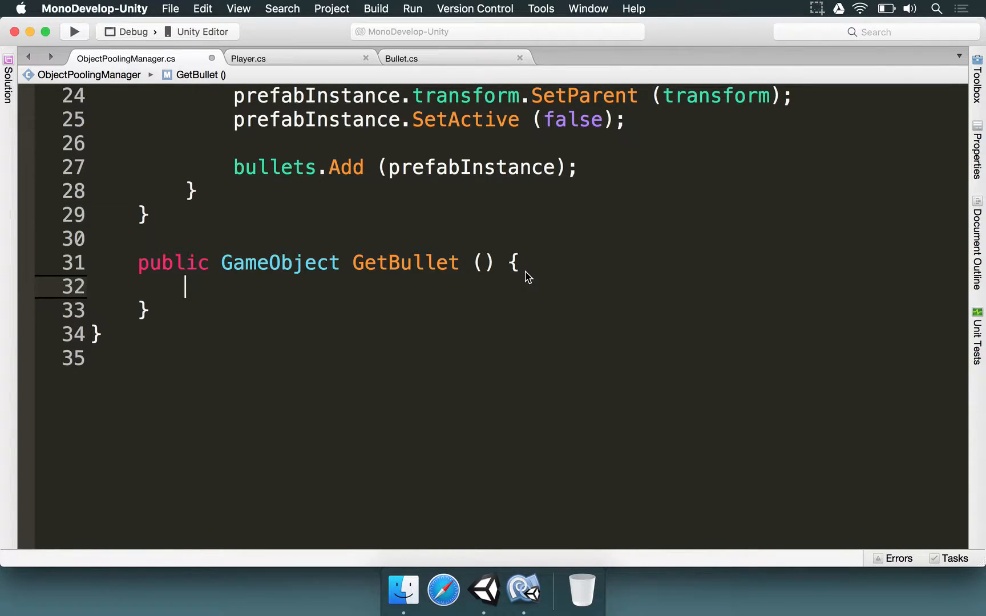
{"action": "scroll", "scroll_direction": "up", "scroll_amount": 3}
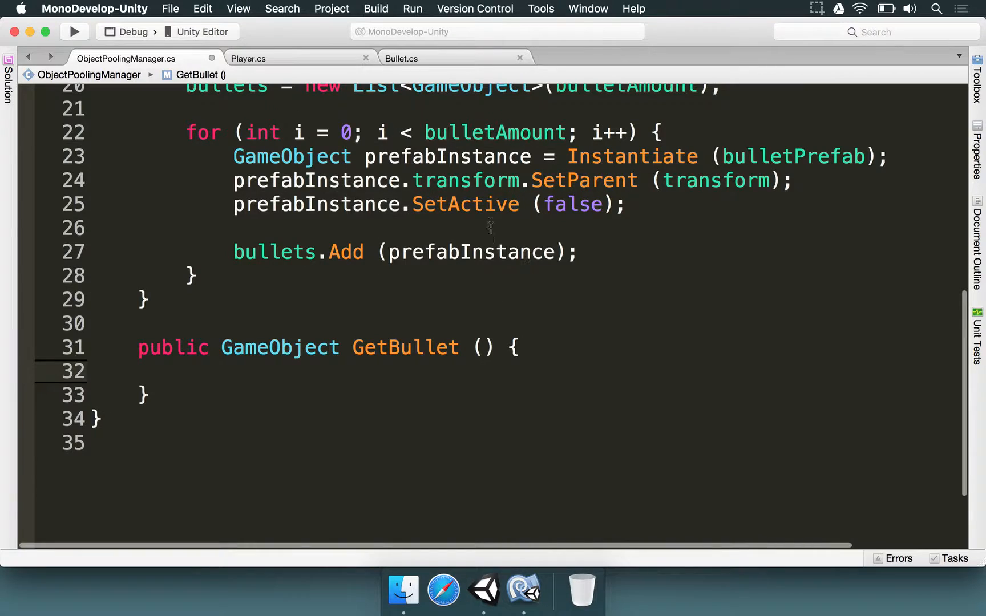
{"action": "mouse_move", "coordinate": [302, 276]}
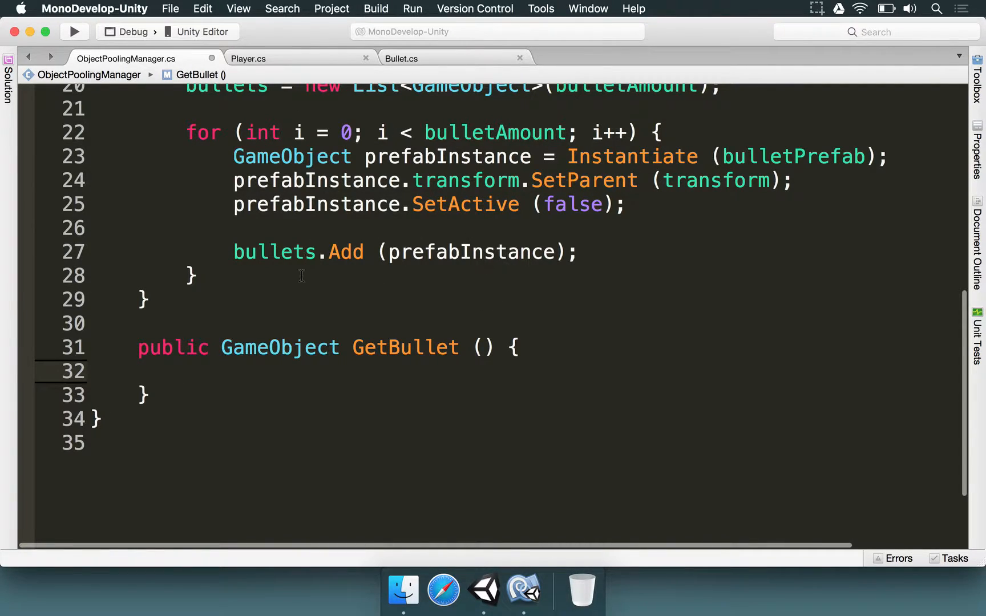
{"action": "left_click", "coordinate": [199, 373]}
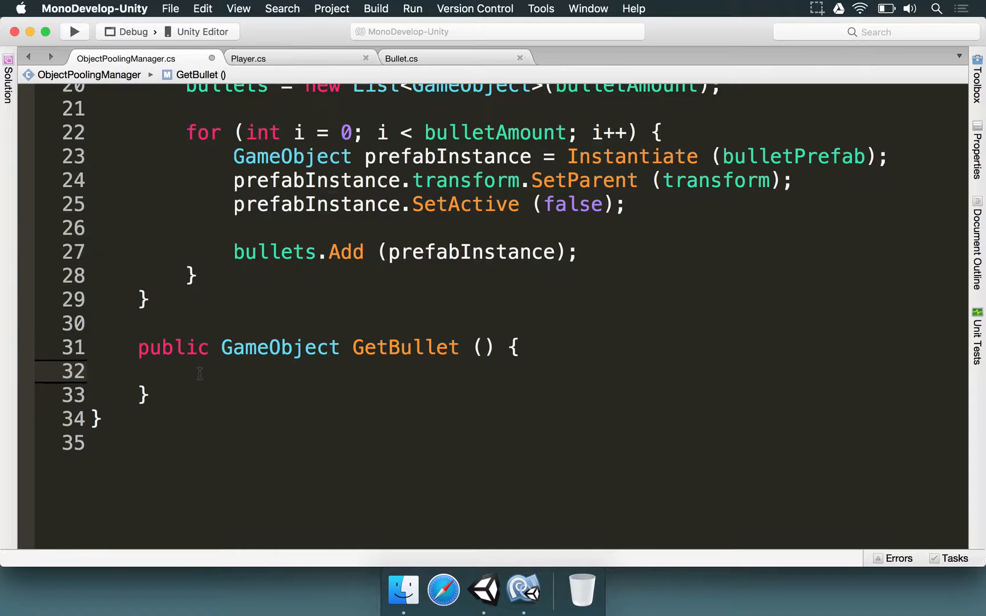
{"action": "left_click", "coordinate": [186, 371]}
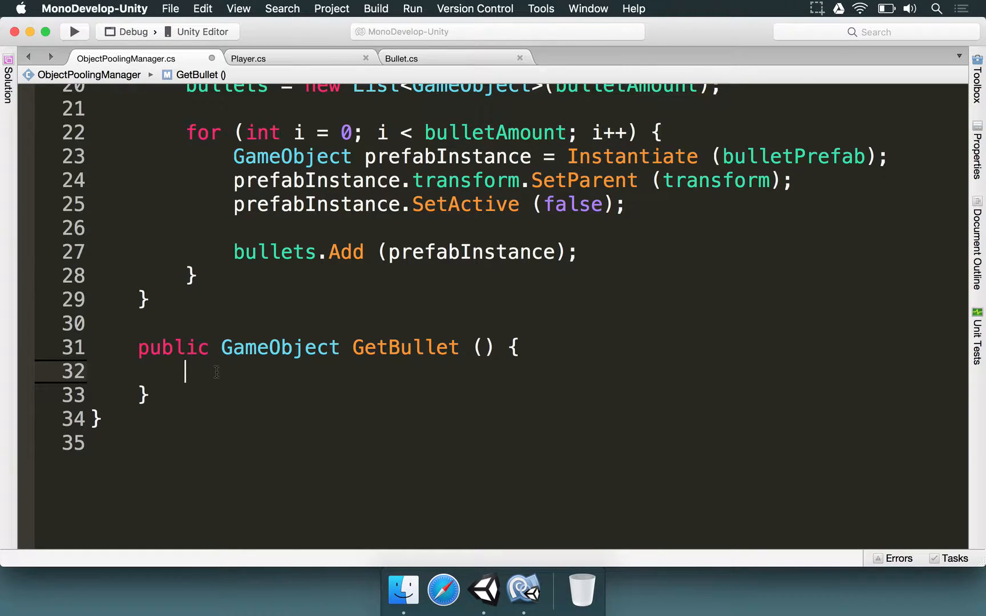
Add a foreach over bullets with an empty if (!bullet.activeInHierarchy) block.
{"action": "type", "text": "foreach (GameObject bullet in bullets) {"}
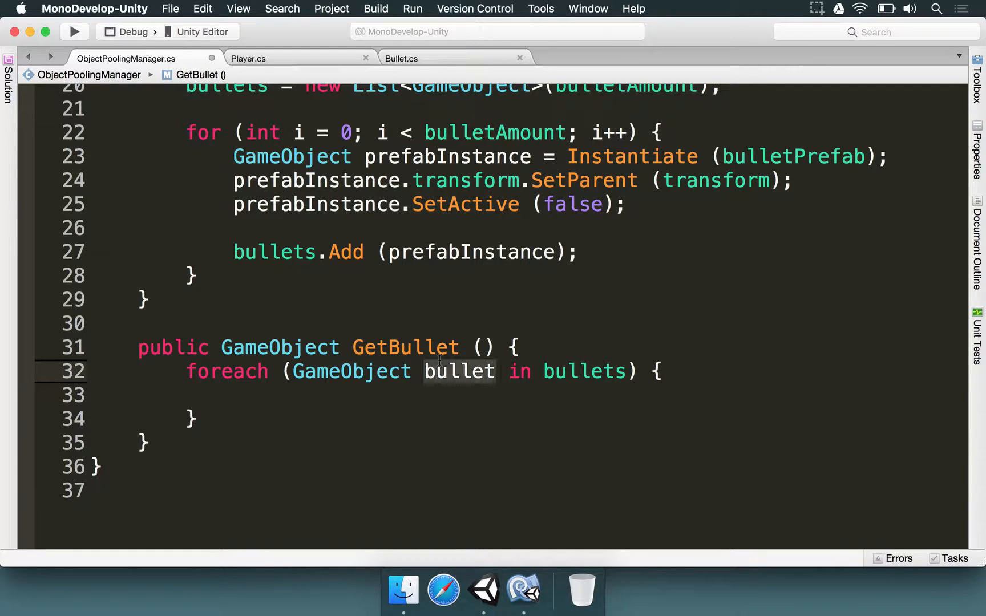
{"action": "left_click", "coordinate": [354, 395]}
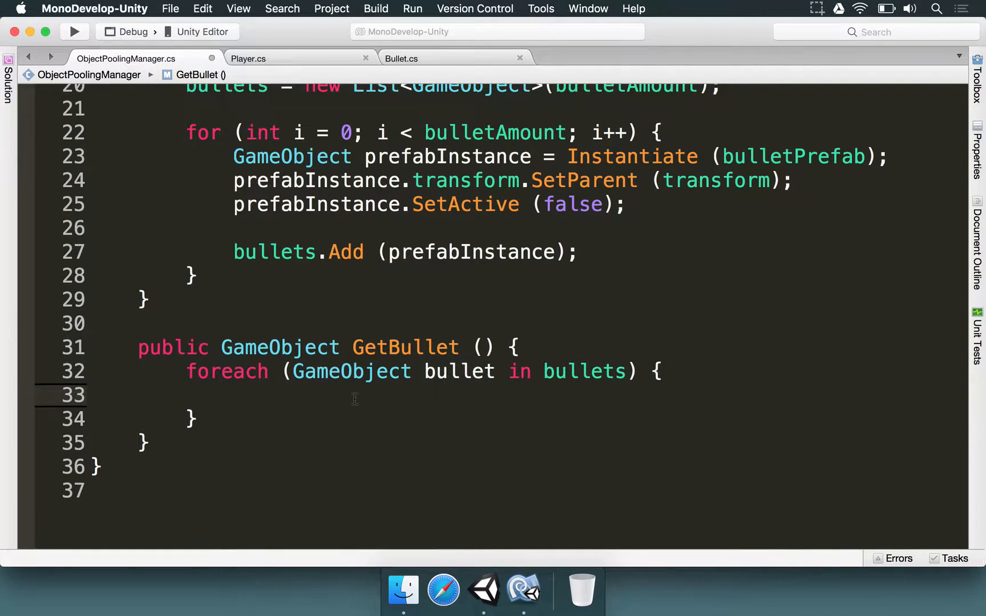
{"action": "type", "text": "if (bullet."}
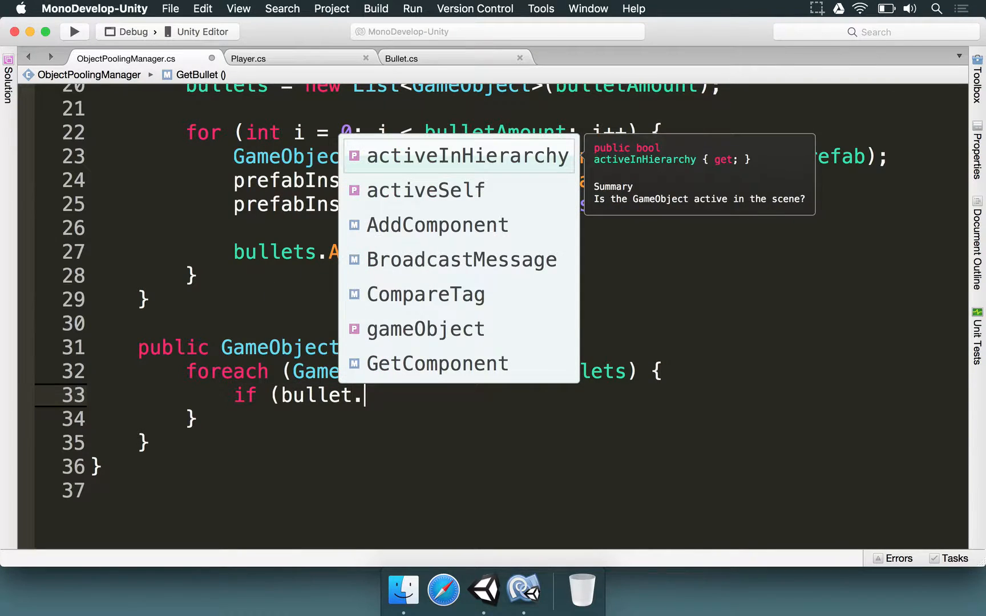
{"action": "type", "text": "activeInHierarchy"}
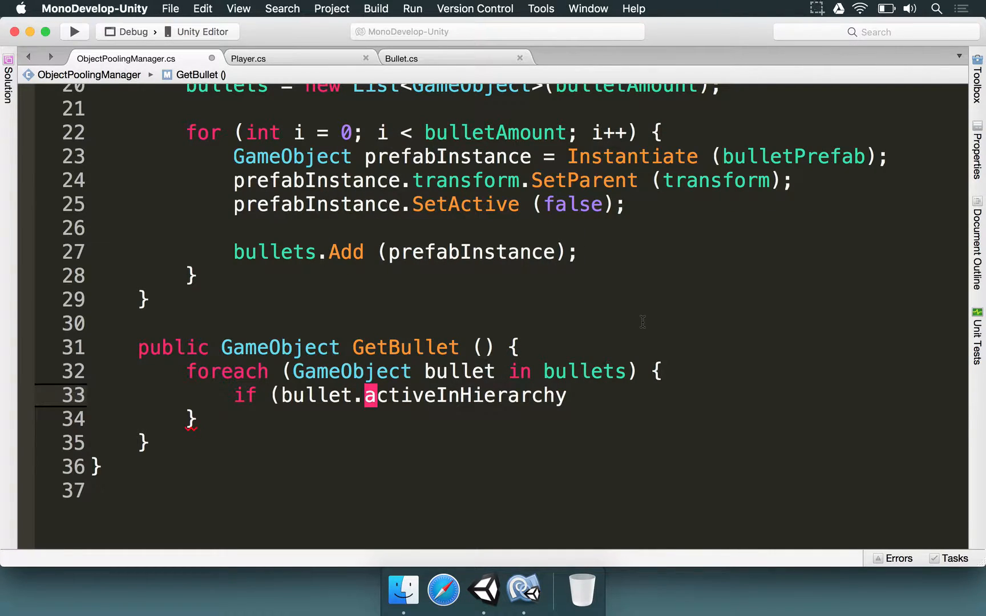
{"action": "type", "text": ") {"}
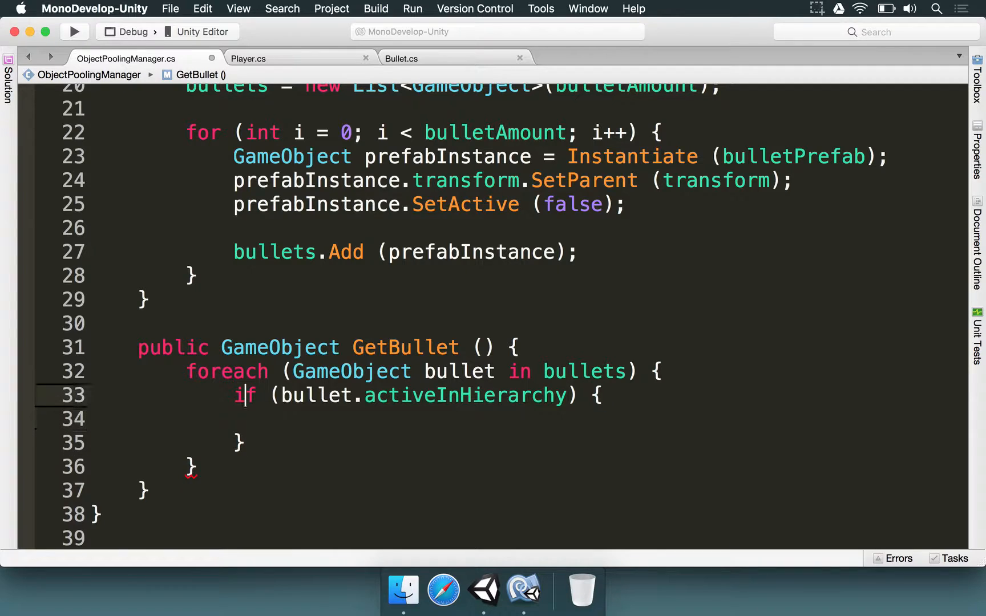
{"action": "left_click", "coordinate": [569, 395]}
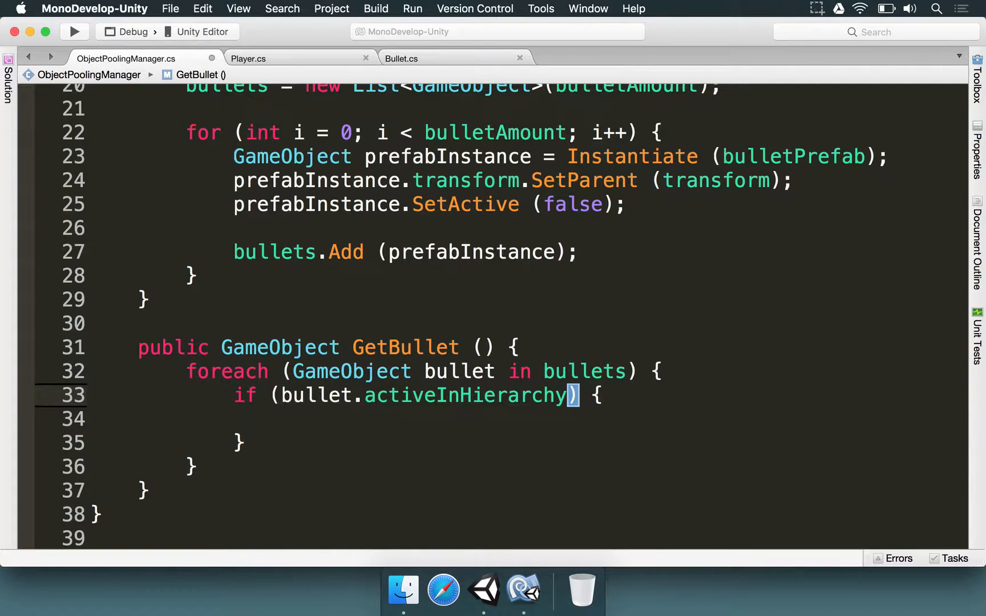
{"action": "type", "text": "!"}
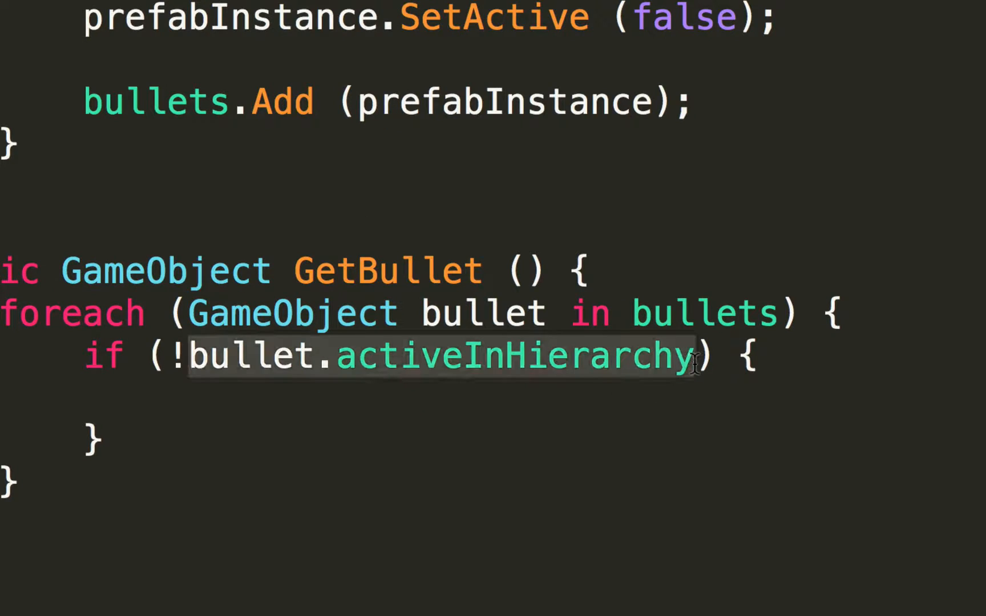
{"action": "mouse_move", "coordinate": [689, 357]}
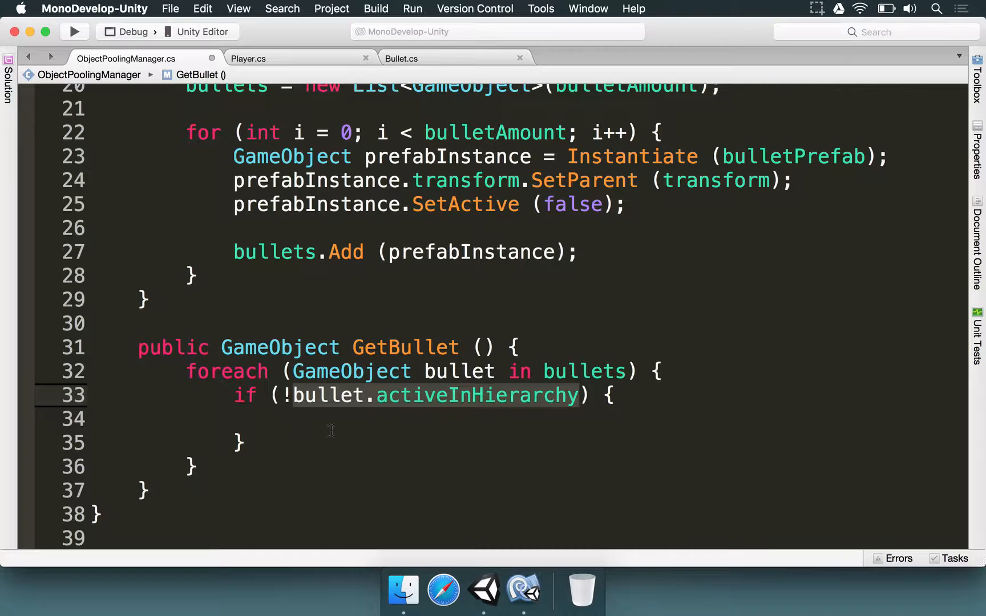
Inside the if block add bullet.SetActive(true) and return bullet; begin a return after the loop.
{"action": "left_click", "coordinate": [283, 420]}
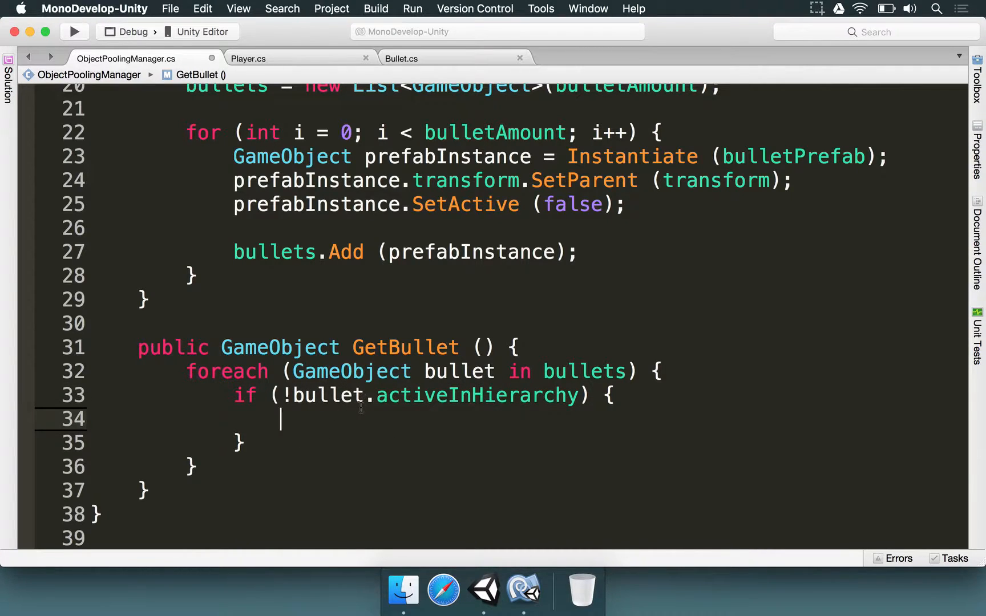
{"action": "mouse_move", "coordinate": [368, 421]}
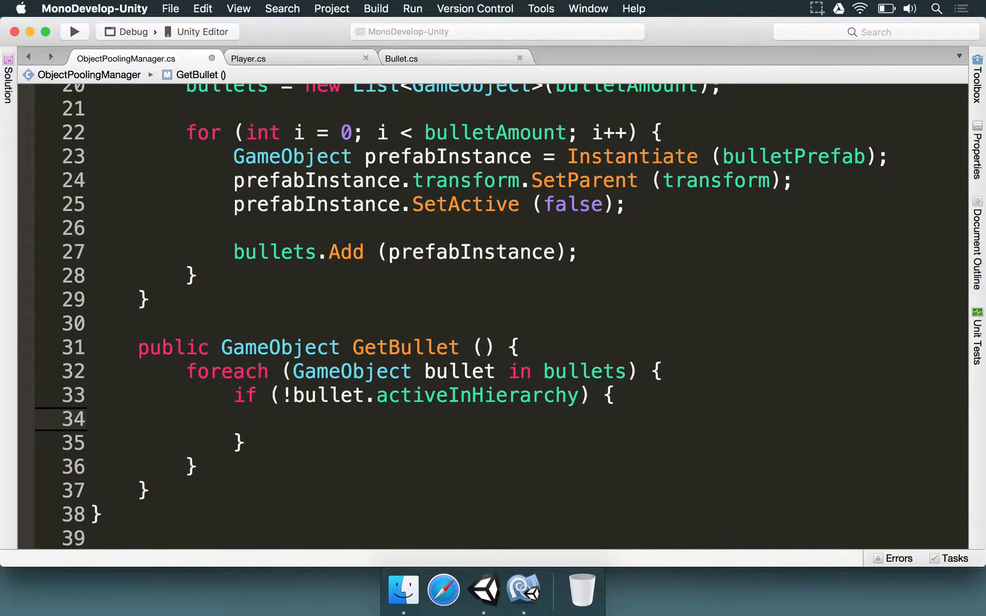
{"action": "type", "text": "bullet.SetActive (true);"}
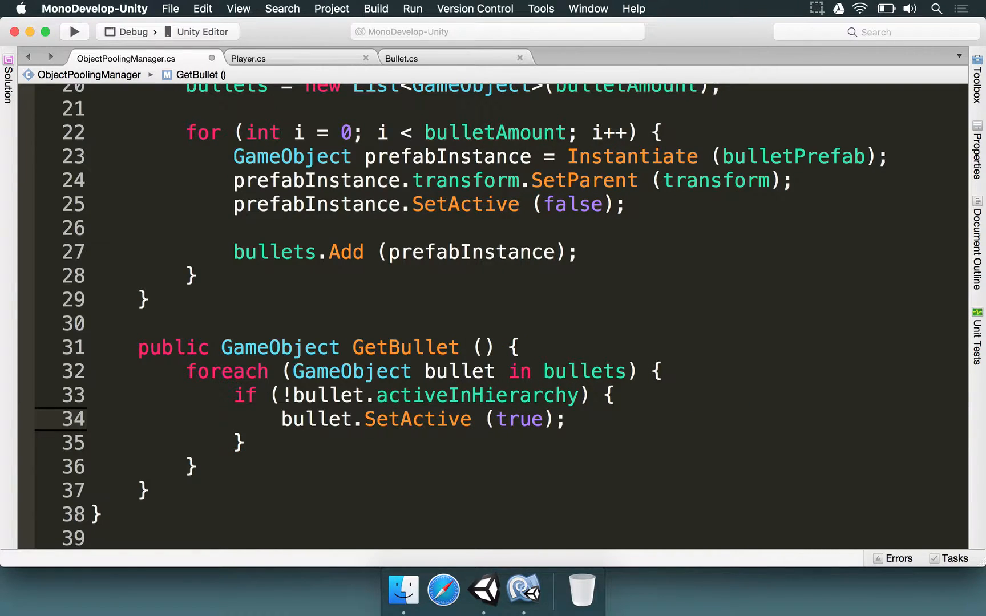
{"action": "left_click", "coordinate": [564, 419]}
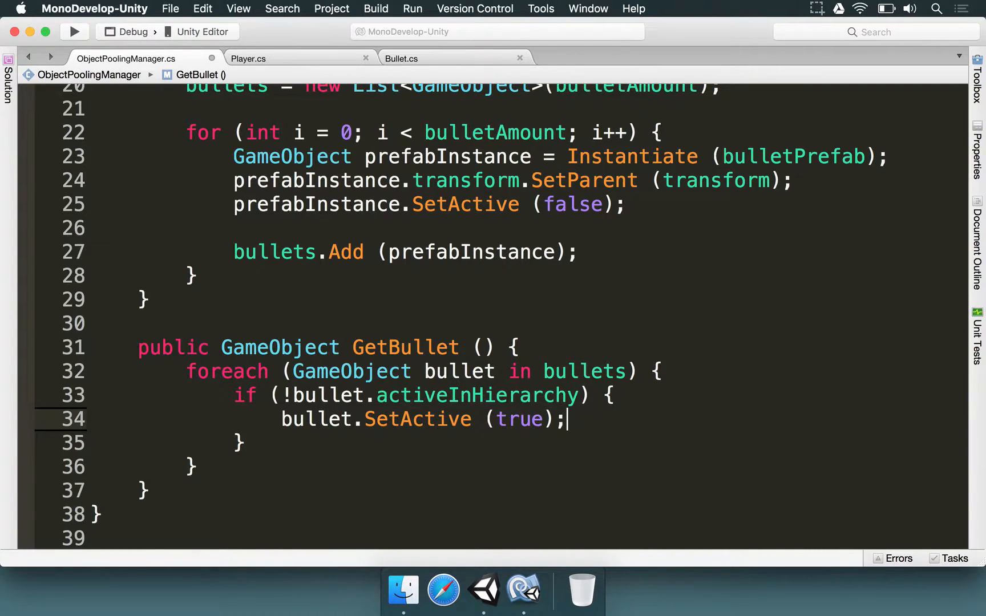
{"action": "key", "text": "Return"}
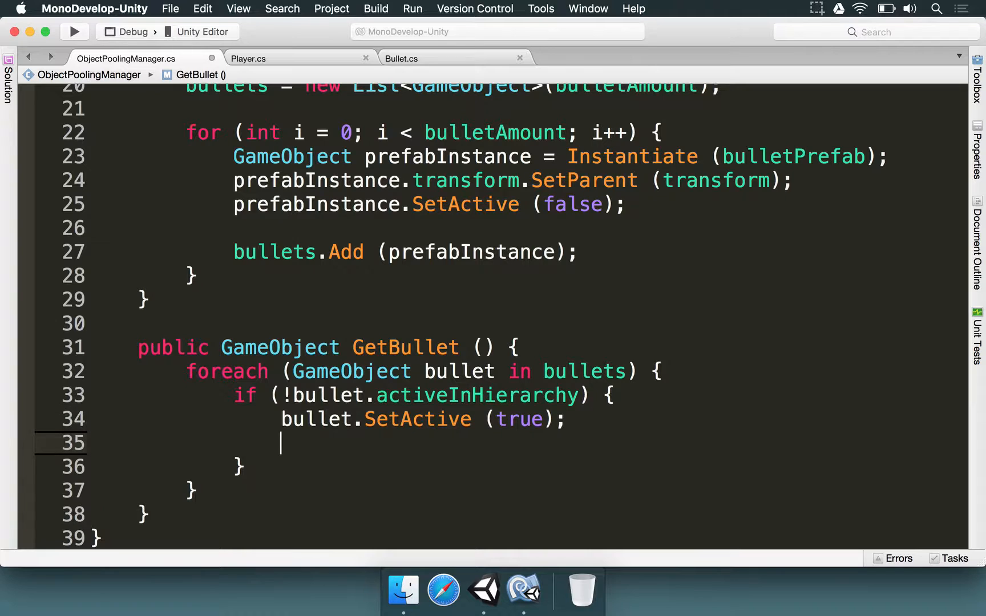
{"action": "type", "text": "return bullet;"}
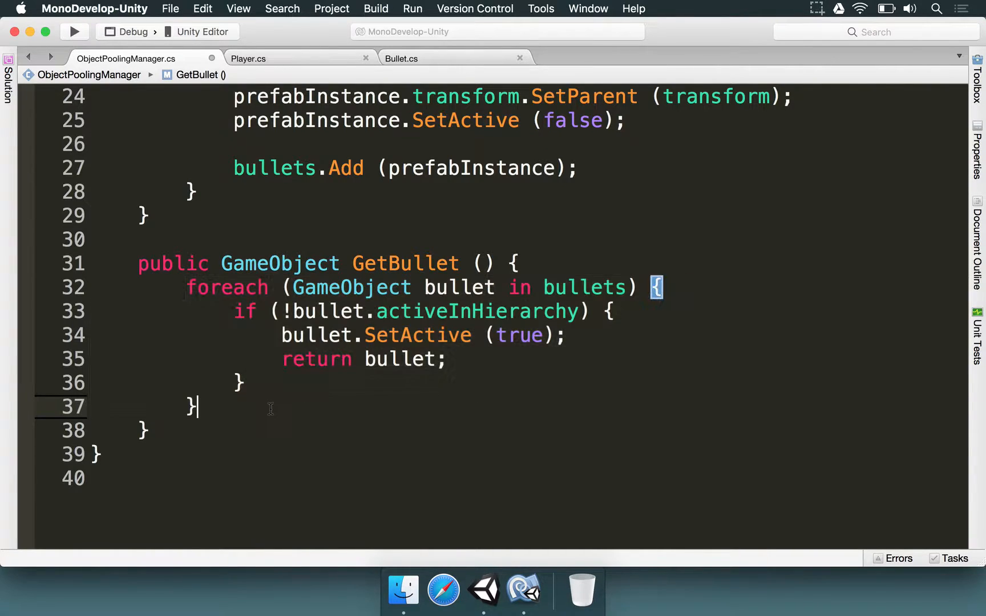
{"action": "type", "text": "return ?"}
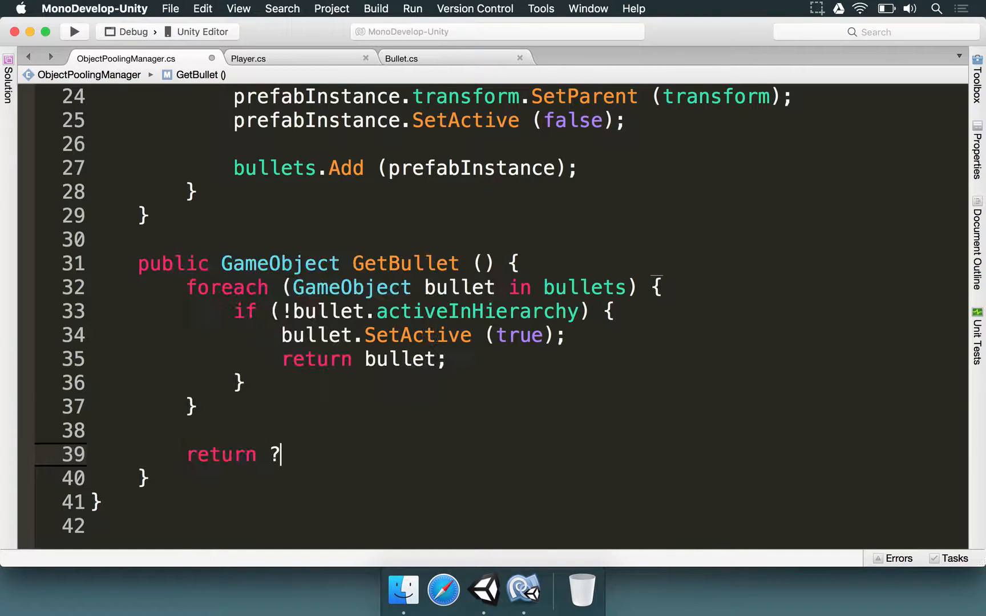
{"action": "mouse_move", "coordinate": [353, 423]}
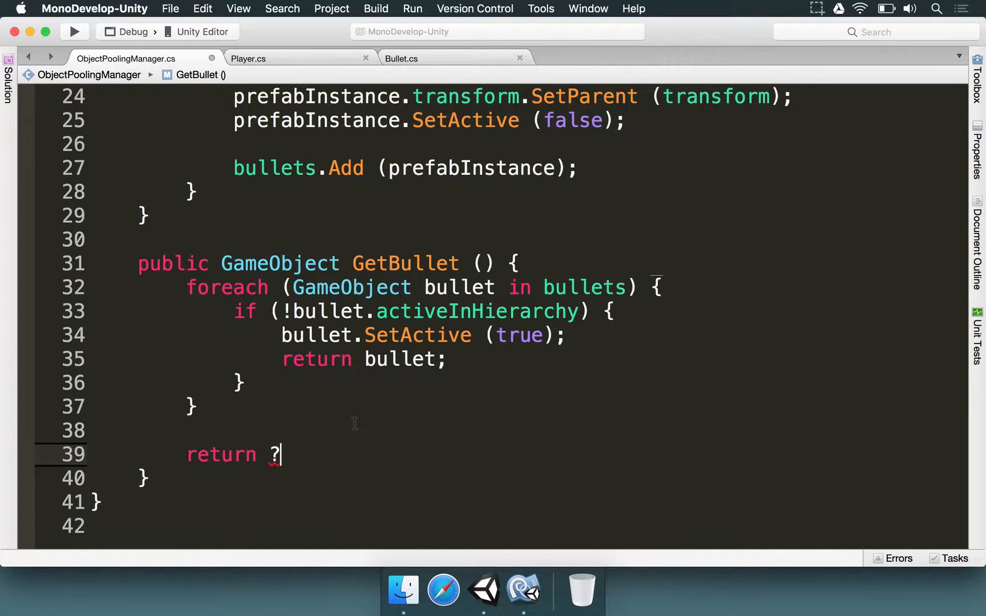
Remove the blank line before bullets.Add and finish GetBullet with return prefabInstance;.
{"action": "scroll", "scroll_direction": "up", "scroll_amount": 3}
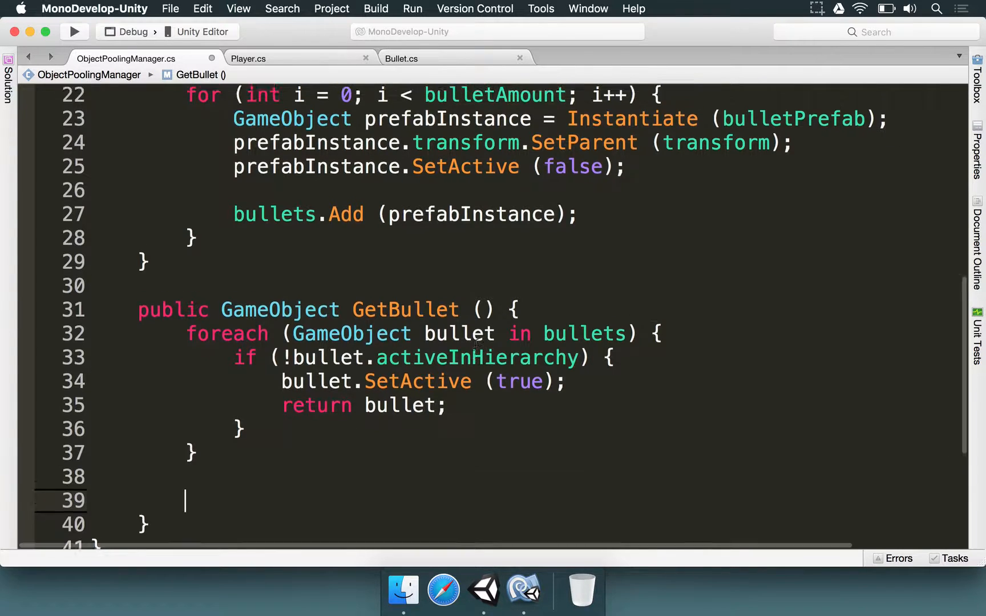
{"action": "scroll", "scroll_direction": "up", "scroll_amount": 3}
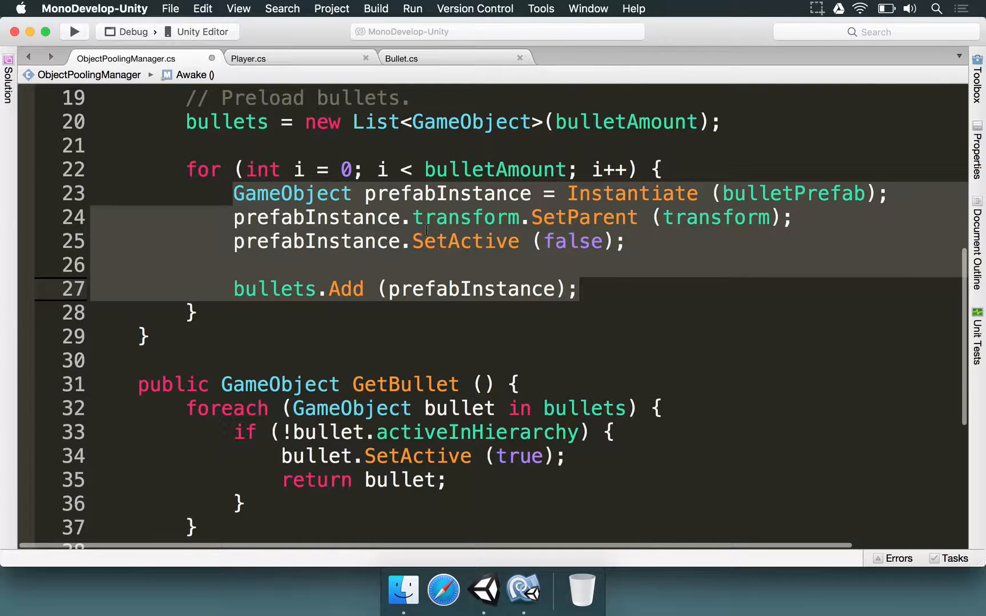
{"action": "scroll", "scroll_direction": "down", "scroll_amount": 3}
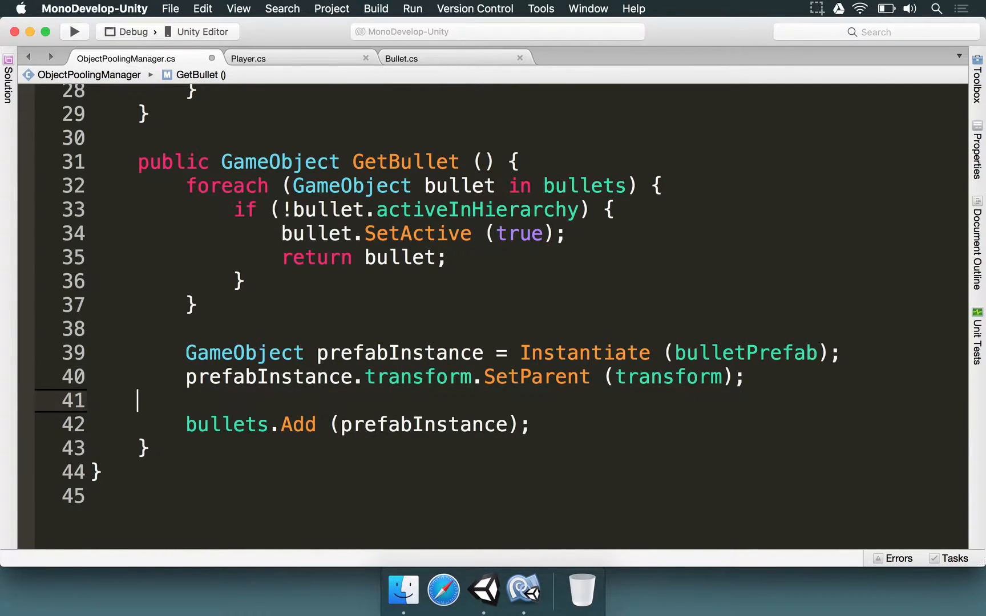
{"action": "key", "text": "Backspace"}
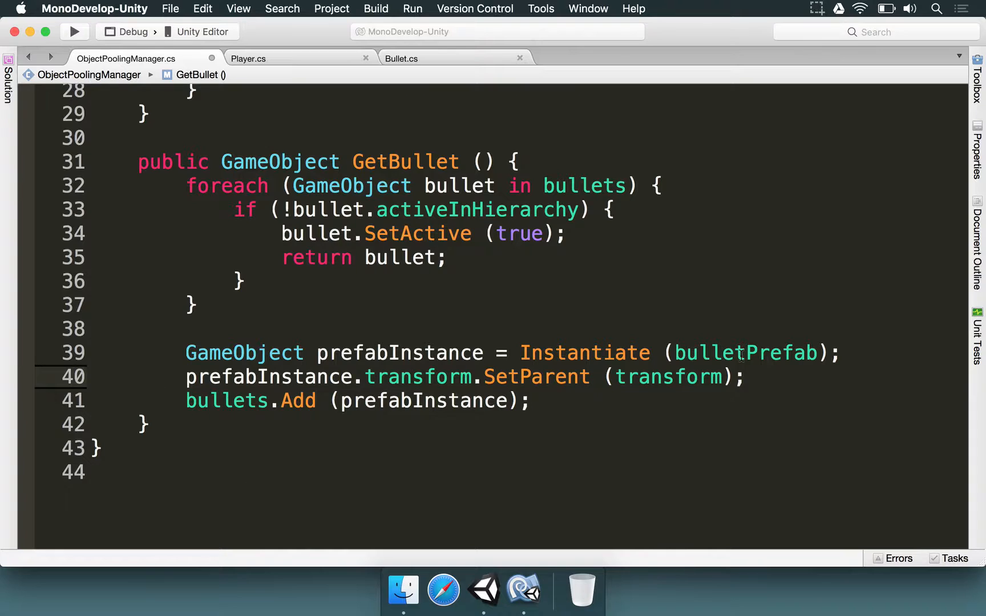
{"action": "double_click", "coordinate": [668, 377]}
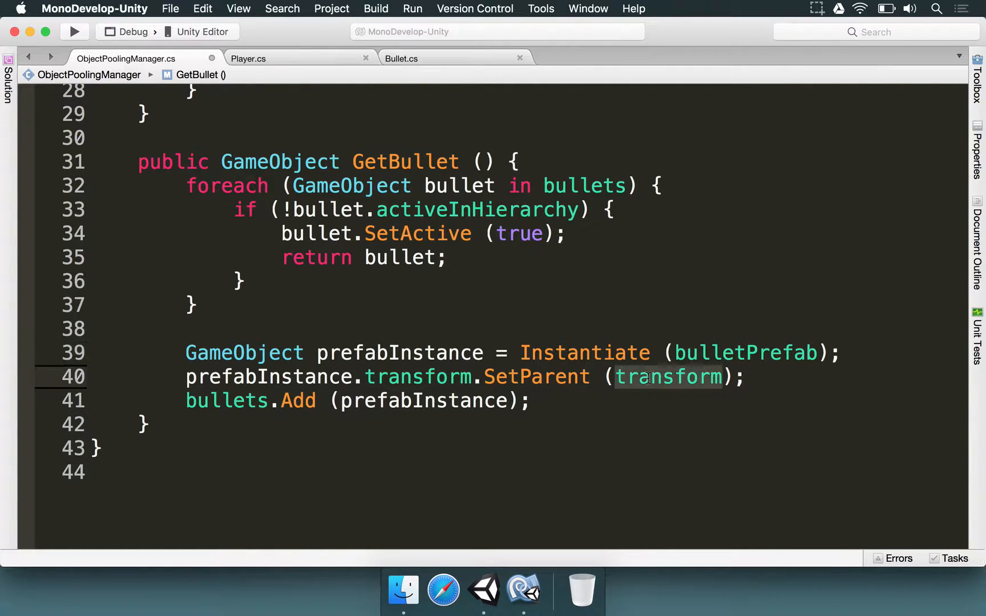
{"action": "mouse_move", "coordinate": [668, 376]}
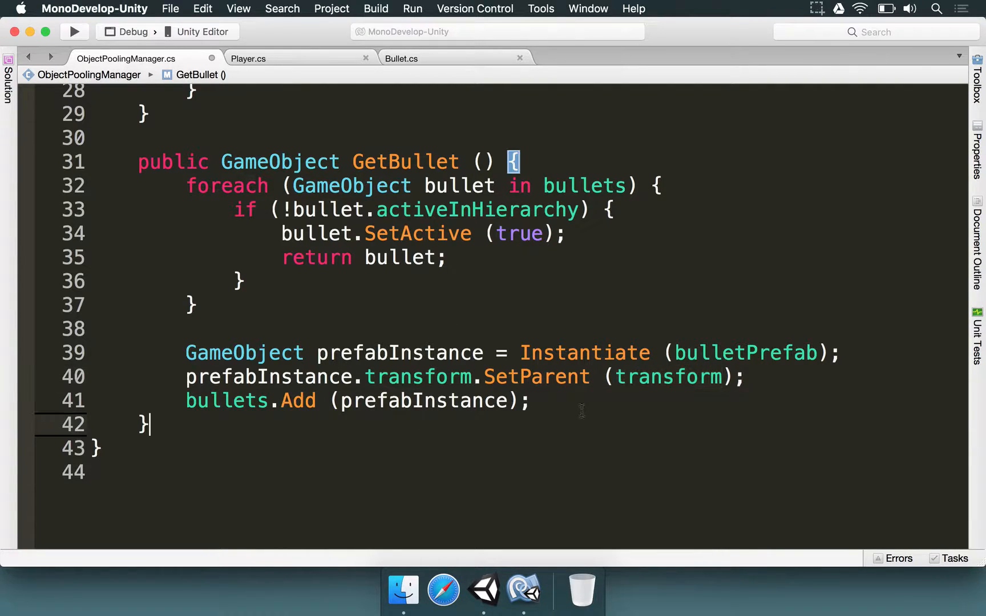
{"action": "left_click", "coordinate": [533, 401]}
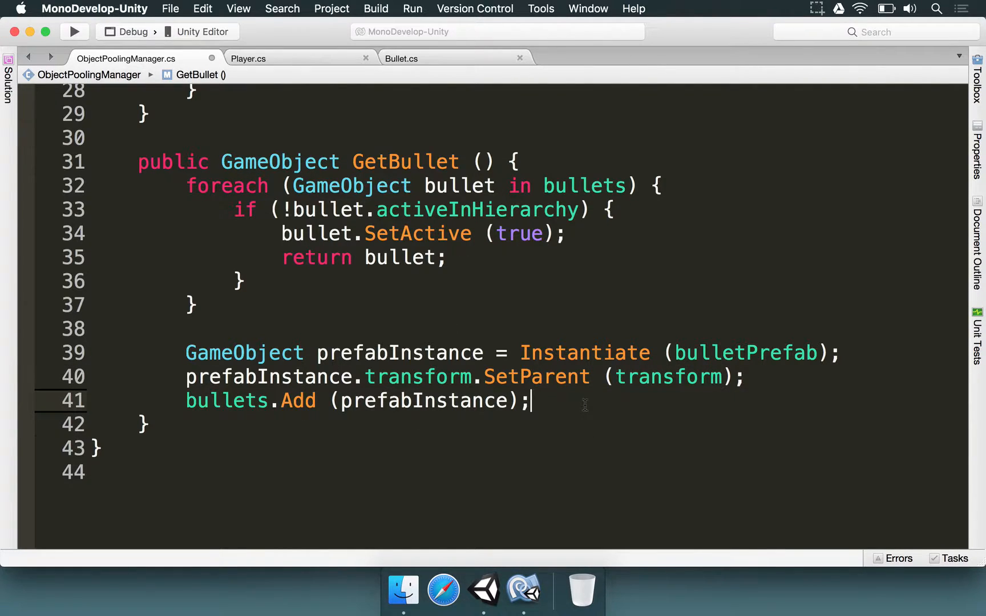
{"action": "type", "text": "return prefa"}
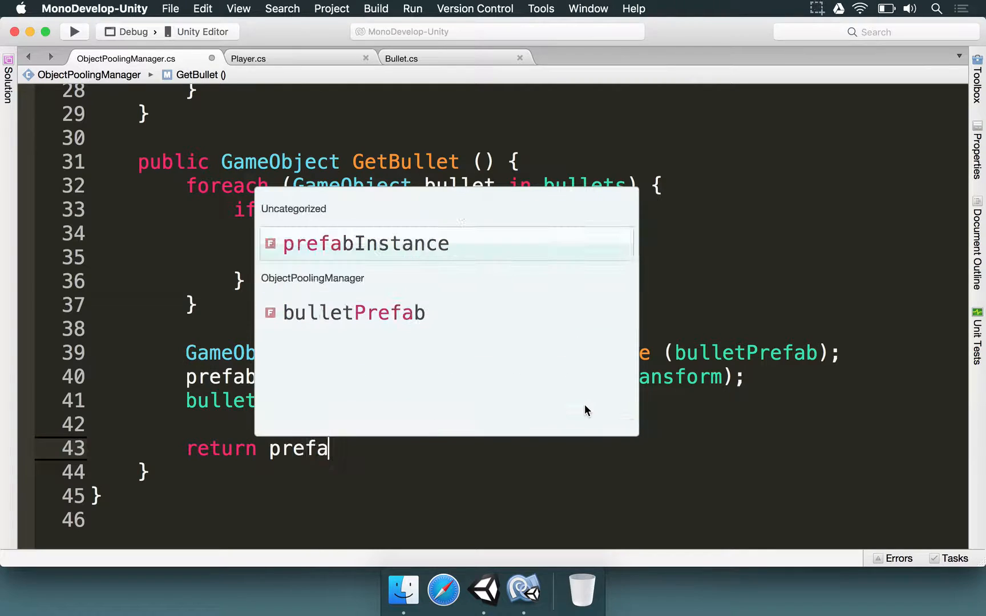
{"action": "left_click", "coordinate": [366, 243]}
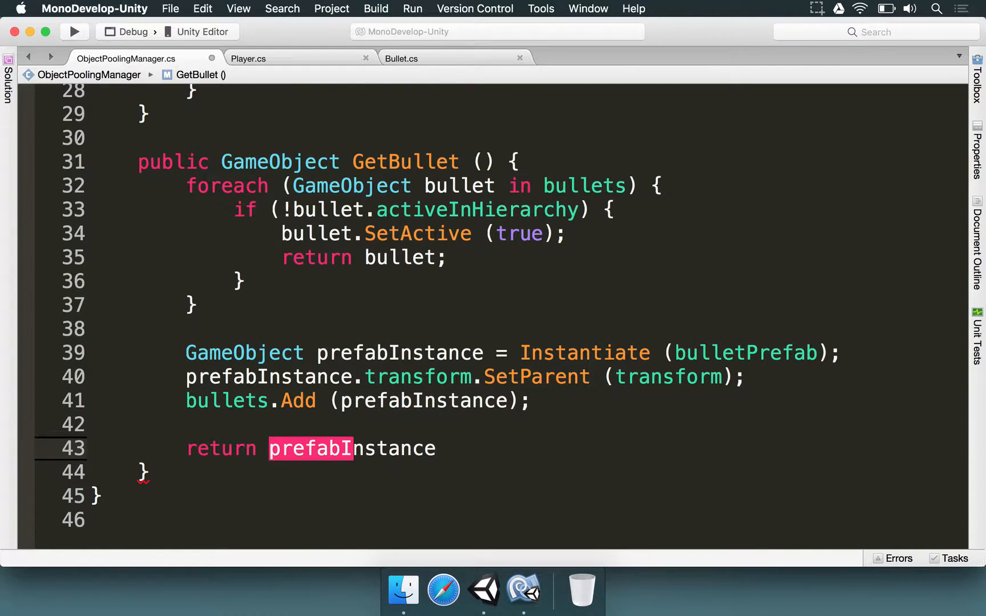
{"action": "type", "text": ";"}
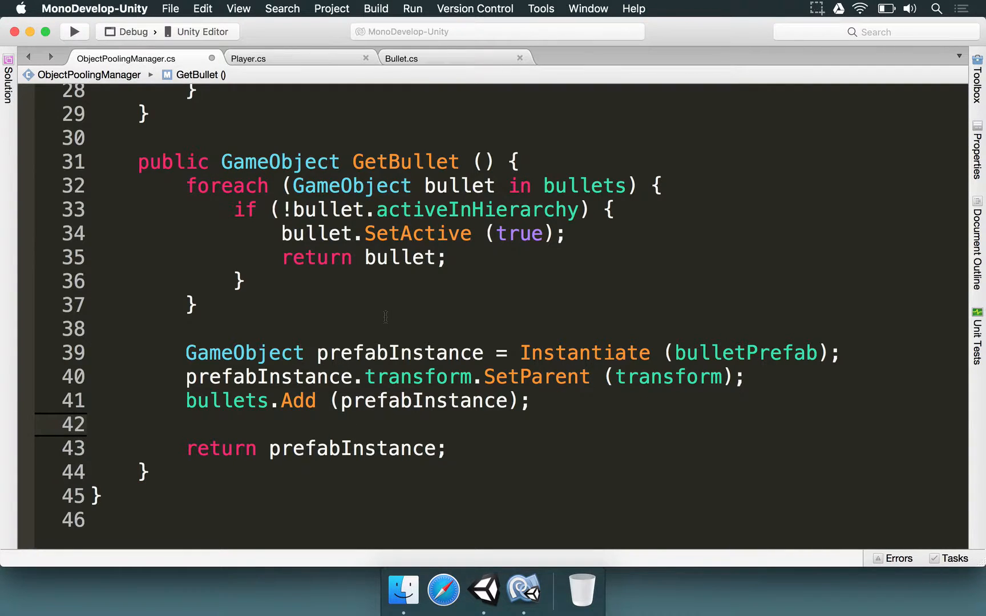
In Player.cs, get bulletObject from ObjectPoolingManager.Instance.GetBullet() and delete the bulletPrefab field.
{"action": "left_click", "coordinate": [248, 57]}
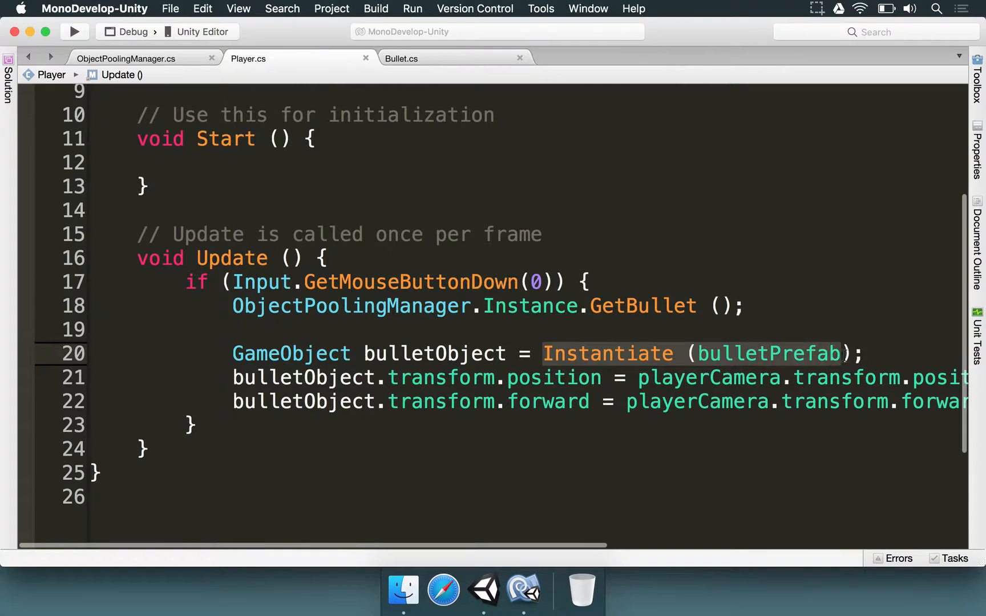
{"action": "left_click", "coordinate": [745, 307]}
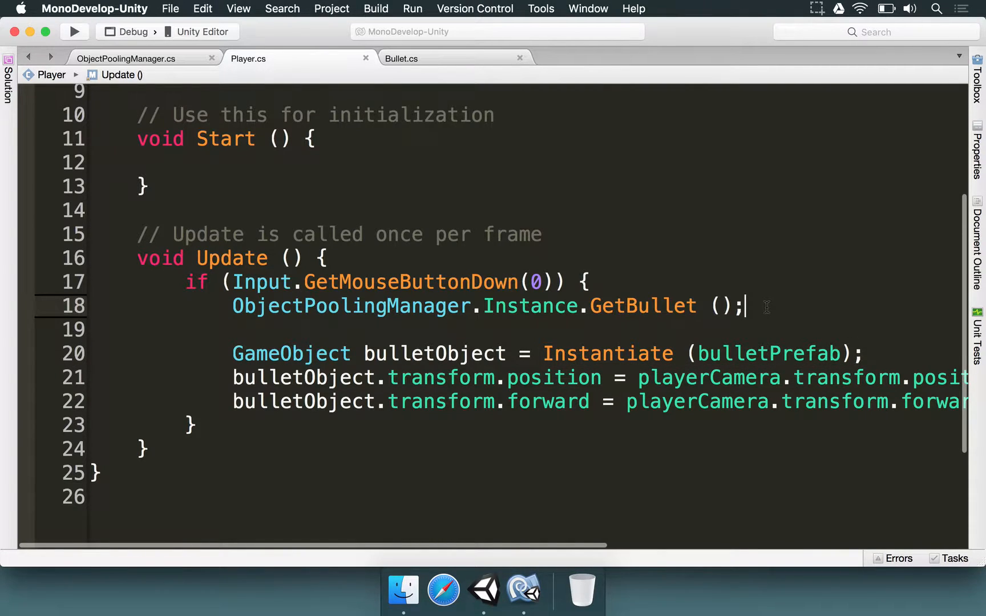
{"action": "key", "text": "backspace"}
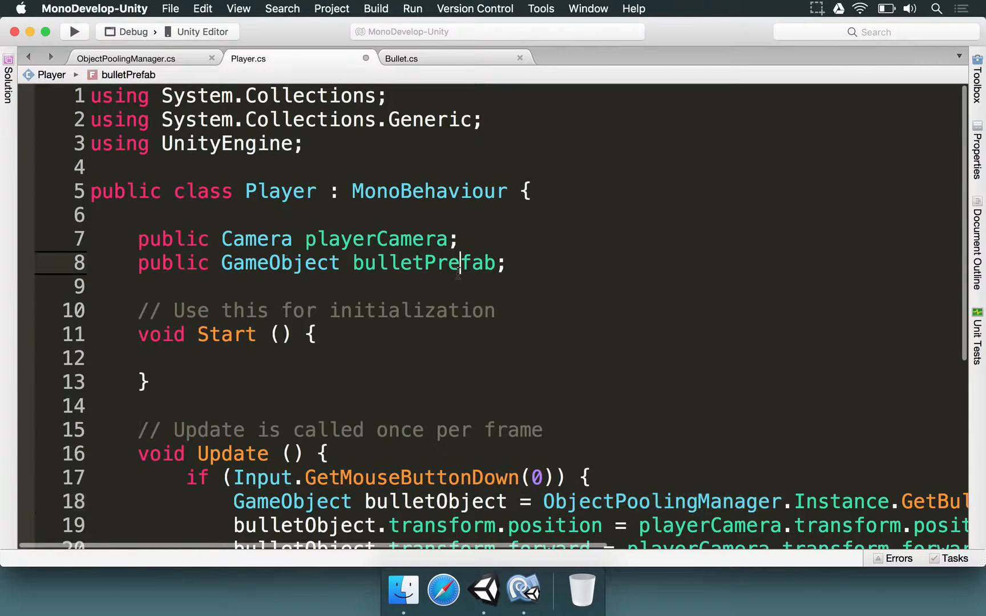
{"action": "key", "text": "Backspace"}
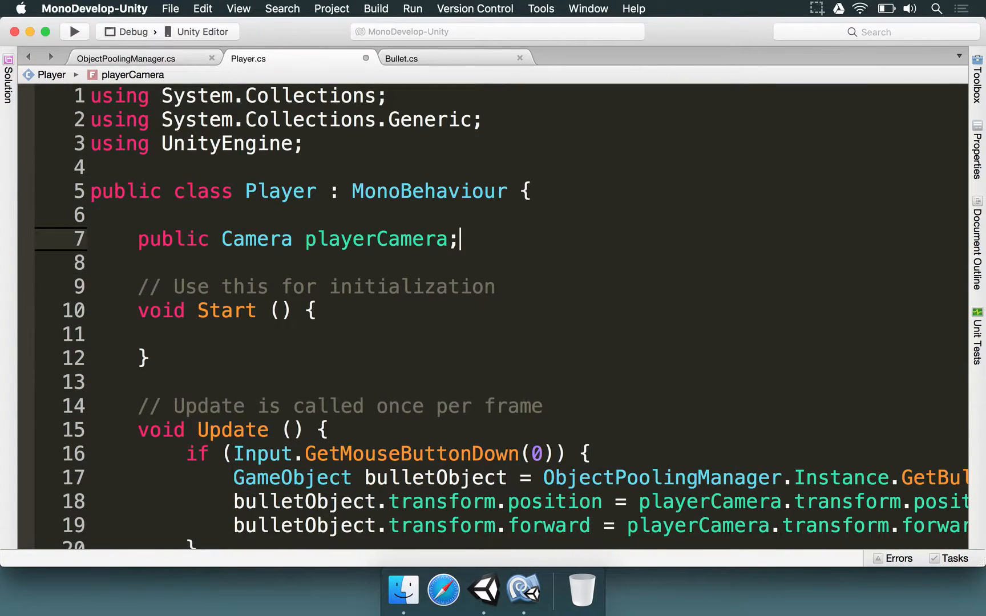
{"action": "scroll", "scroll_direction": "down", "scroll_amount": 3}
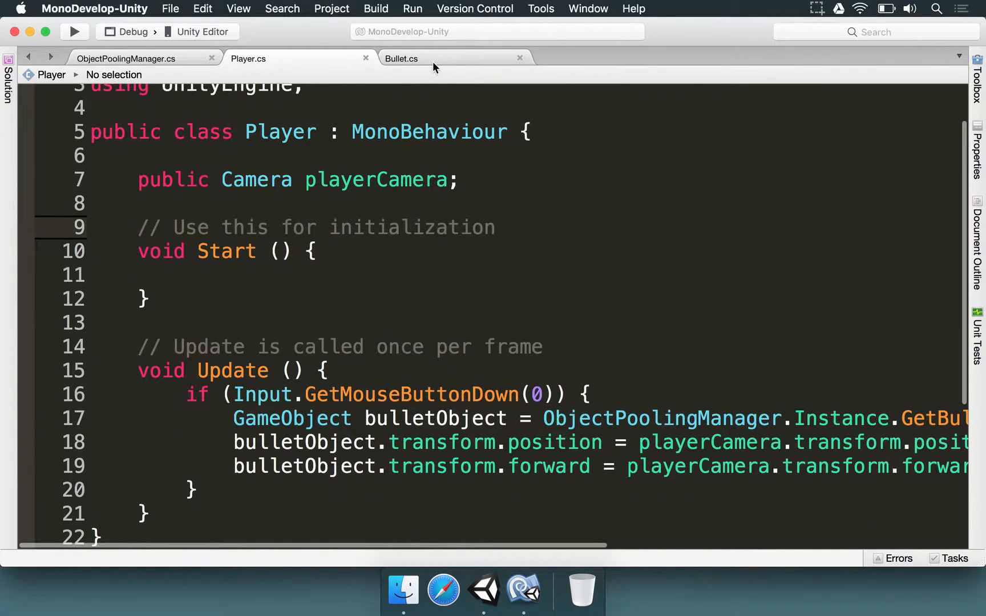
In Bullet.cs, replace Destroy(gameObject) with gameObject.SetActive(false), then return to Player.cs.
{"action": "left_click", "coordinate": [400, 58]}
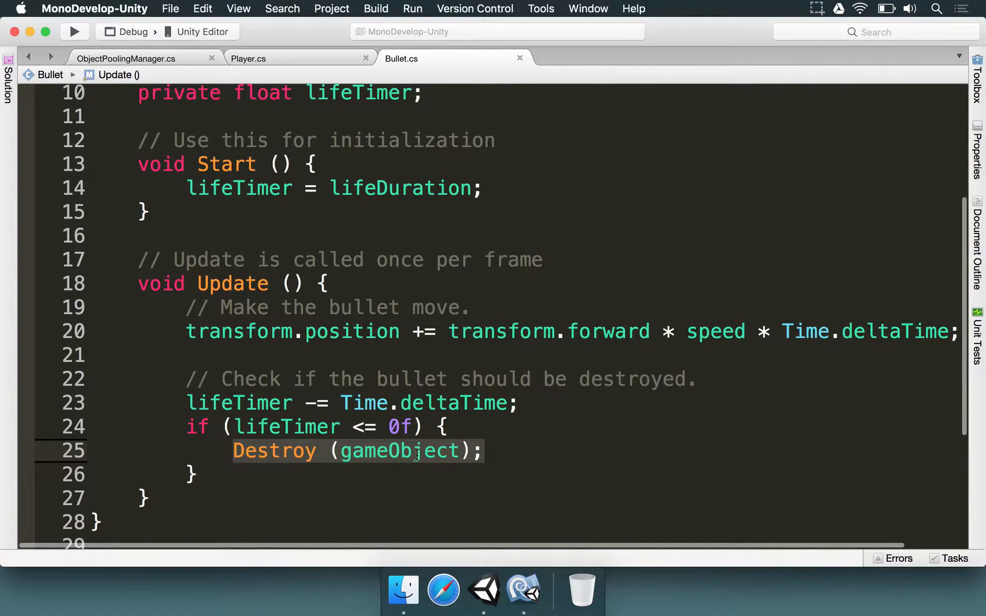
{"action": "mouse_move", "coordinate": [644, 455]}
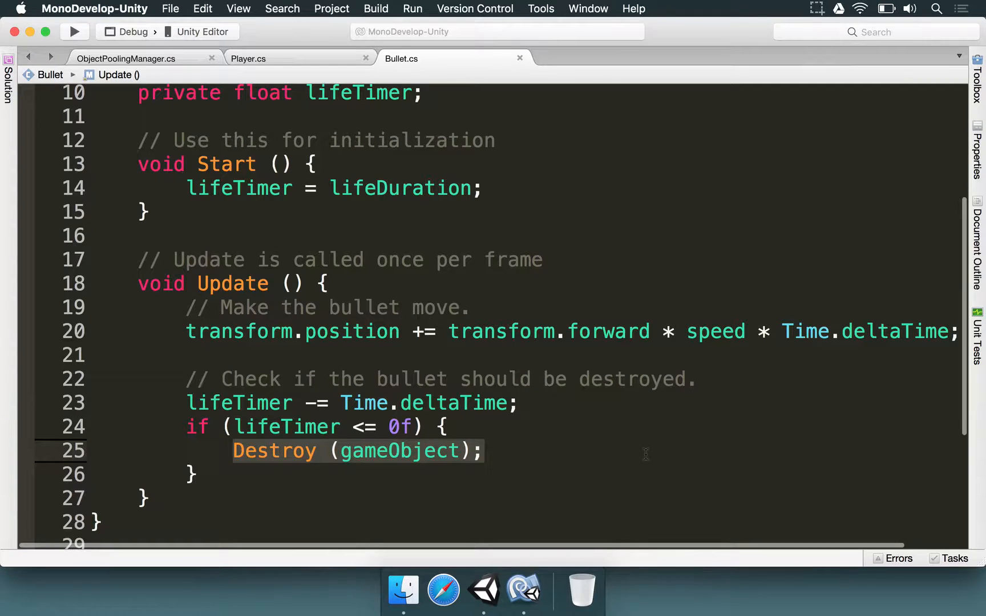
{"action": "scroll", "scroll_direction": "down", "scroll_amount": 3}
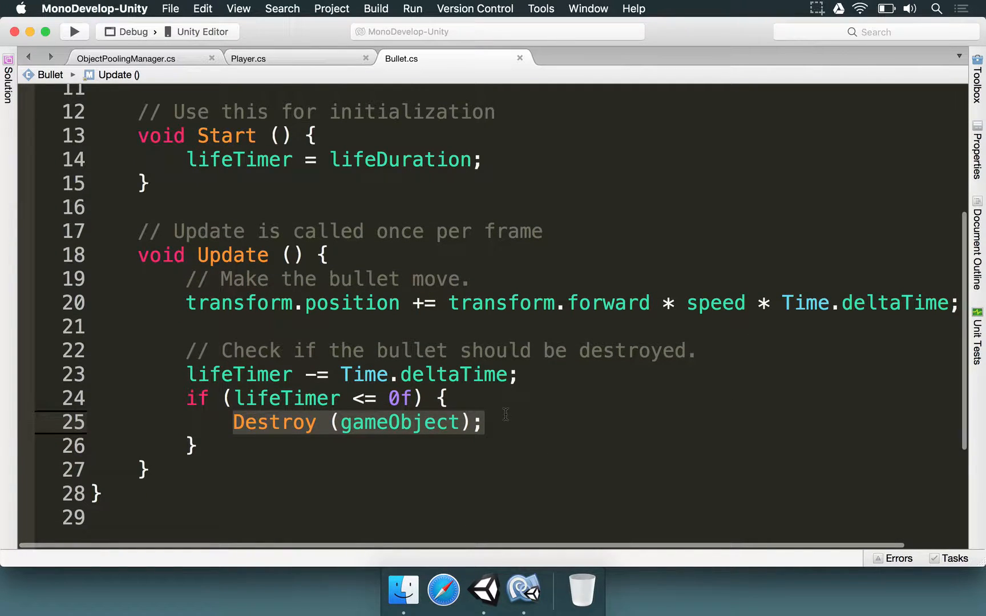
{"action": "type", "text": "gameObject.SetActive (false"}
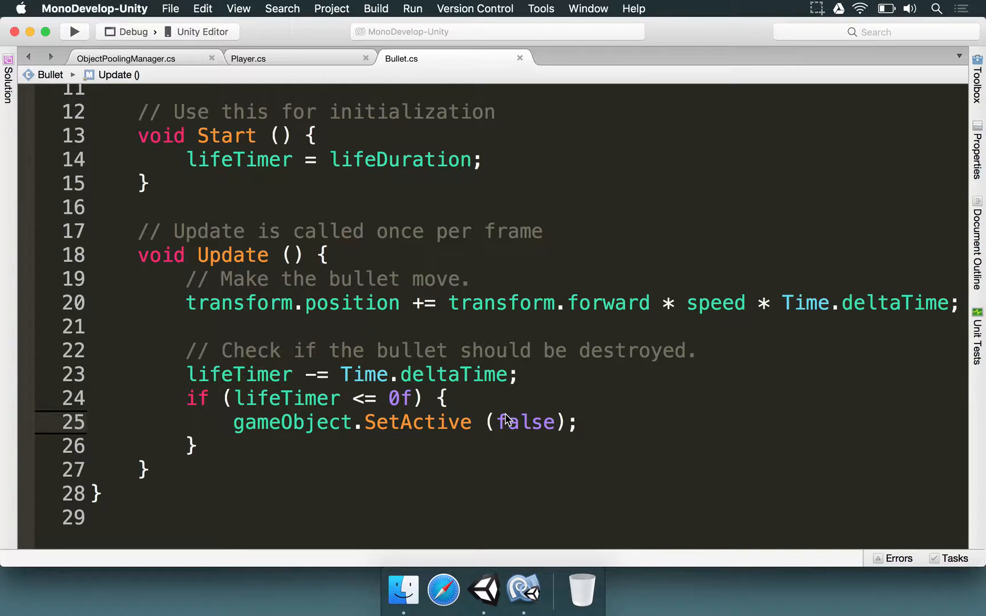
{"action": "left_click", "coordinate": [247, 58]}
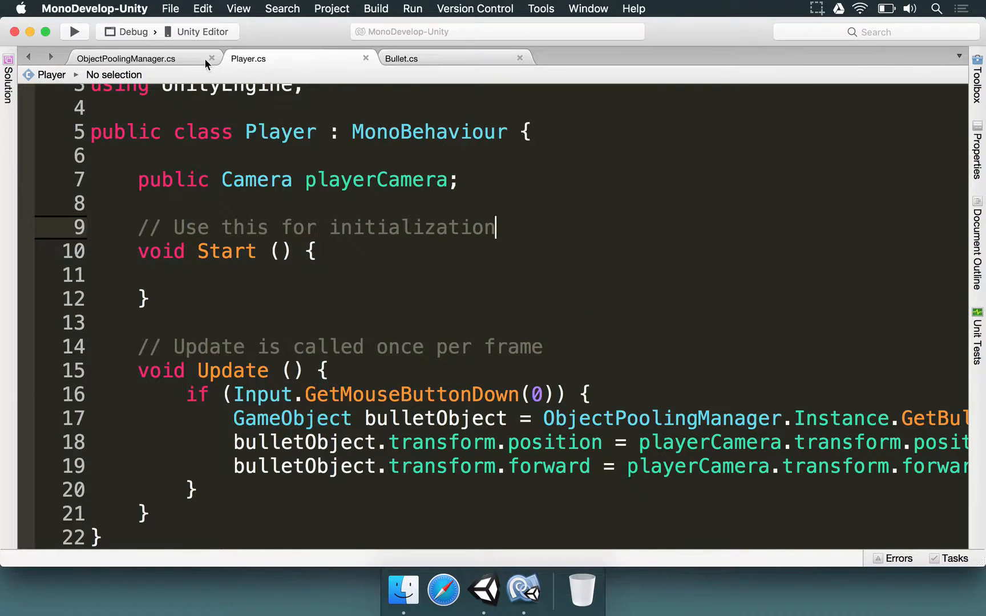
In Unity, change ObjectPoolingManager's Bullet Amount from 20 to 2 and play the scene.
{"action": "left_click", "coordinate": [126, 58]}
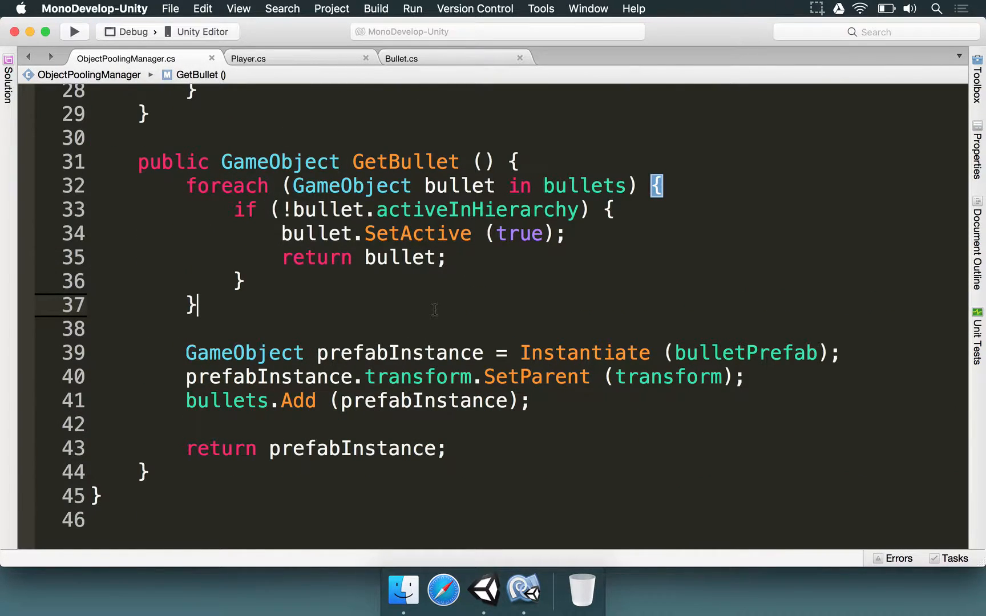
{"action": "left_click", "coordinate": [484, 590]}
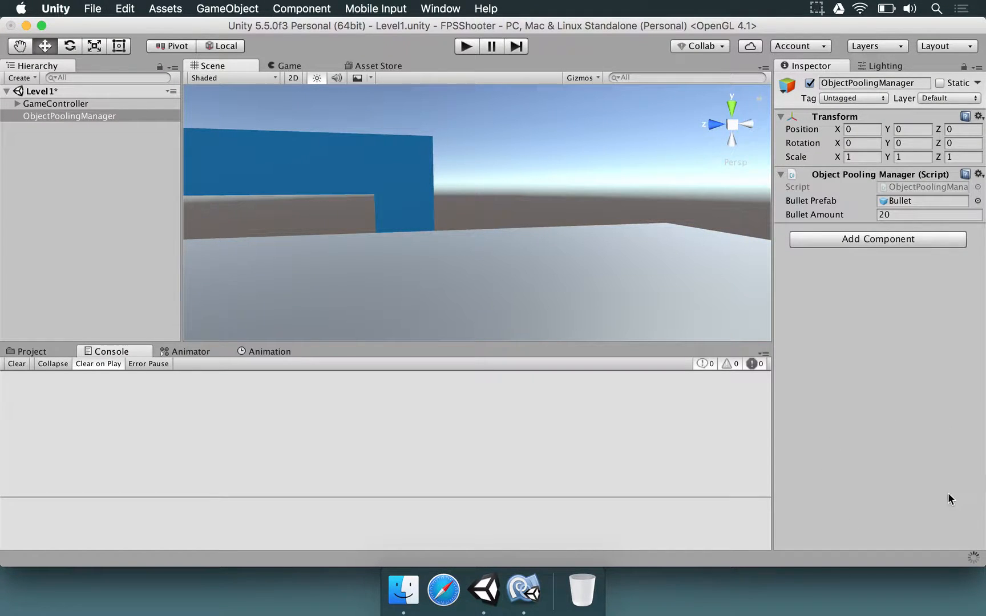
{"action": "left_click", "coordinate": [924, 215]}
{"action": "type", "text": "2"}
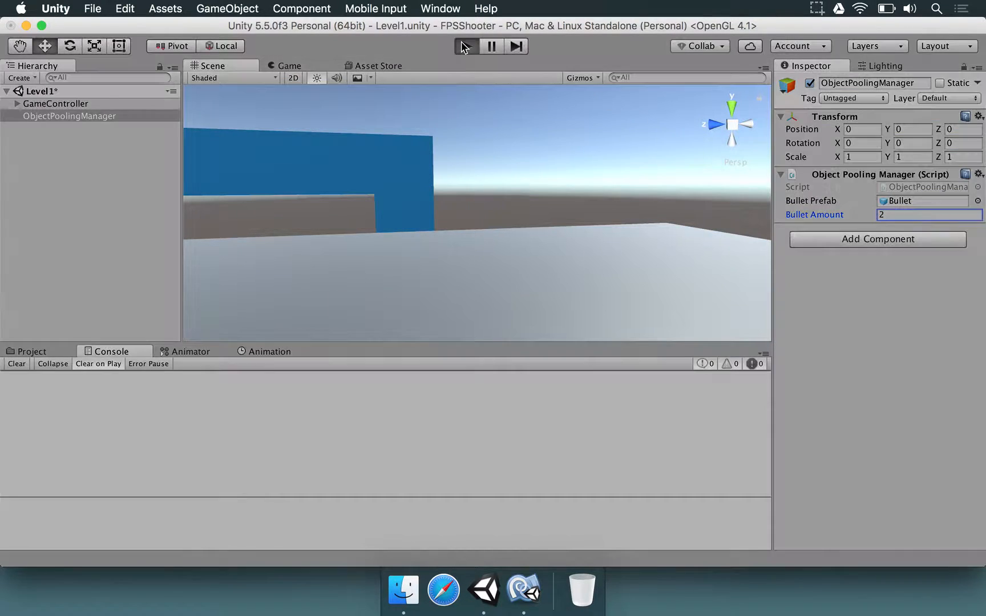
{"action": "left_click", "coordinate": [466, 45]}
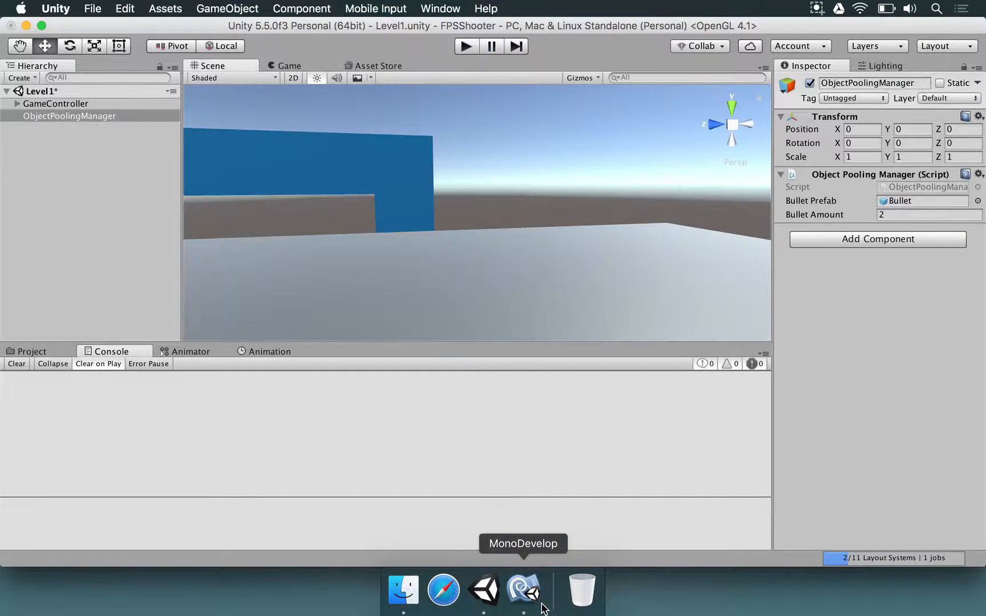
In Bullet.cs, rename Start to OnEnable so lifeTimer resets whenever a bullet is reactivated.
{"action": "left_click", "coordinate": [529, 590]}
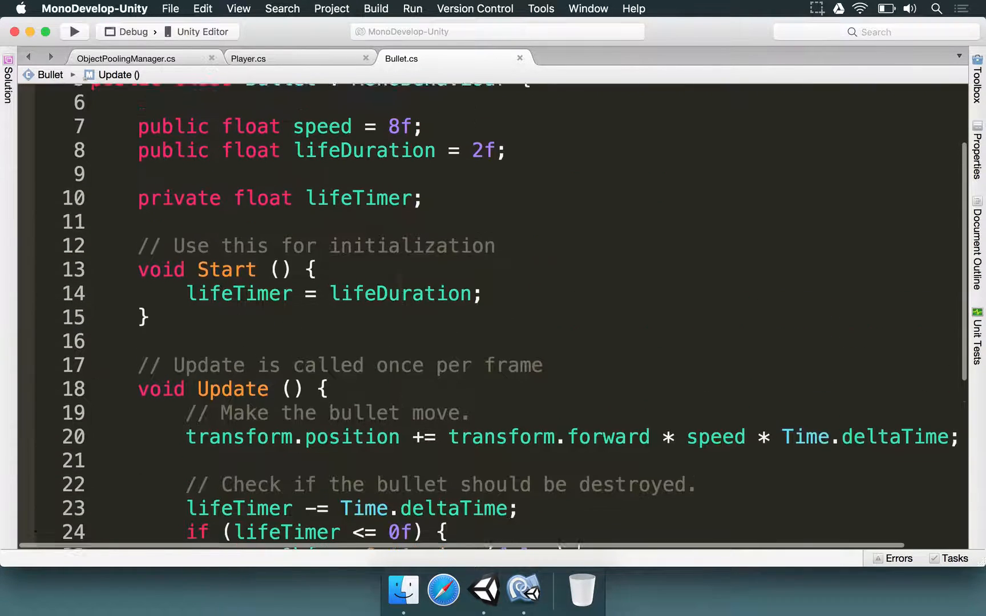
{"action": "scroll", "scroll_direction": "up", "scroll_amount": 3}
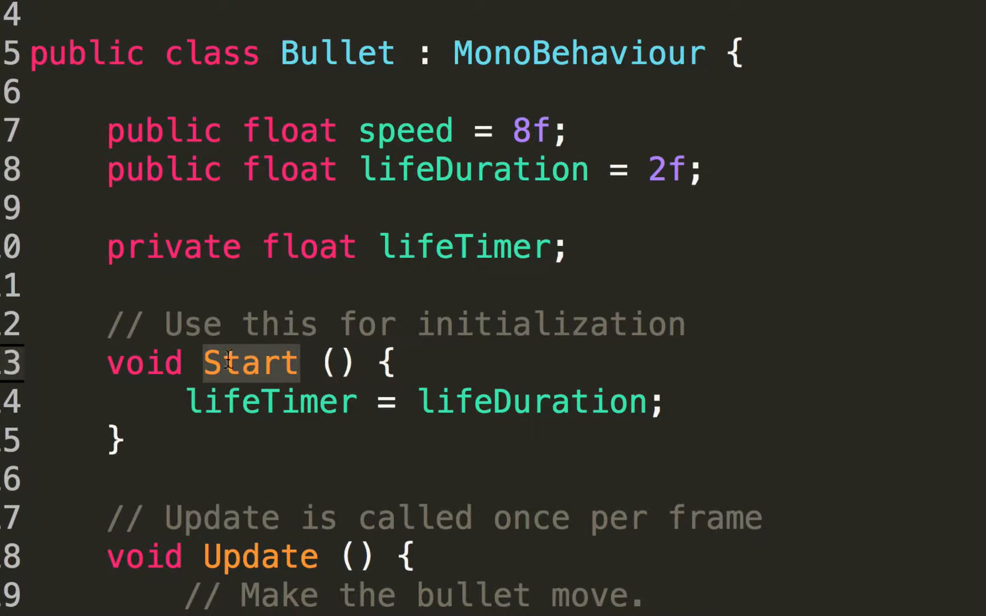
{"action": "scroll", "scroll_direction": "up", "scroll_amount": 3}
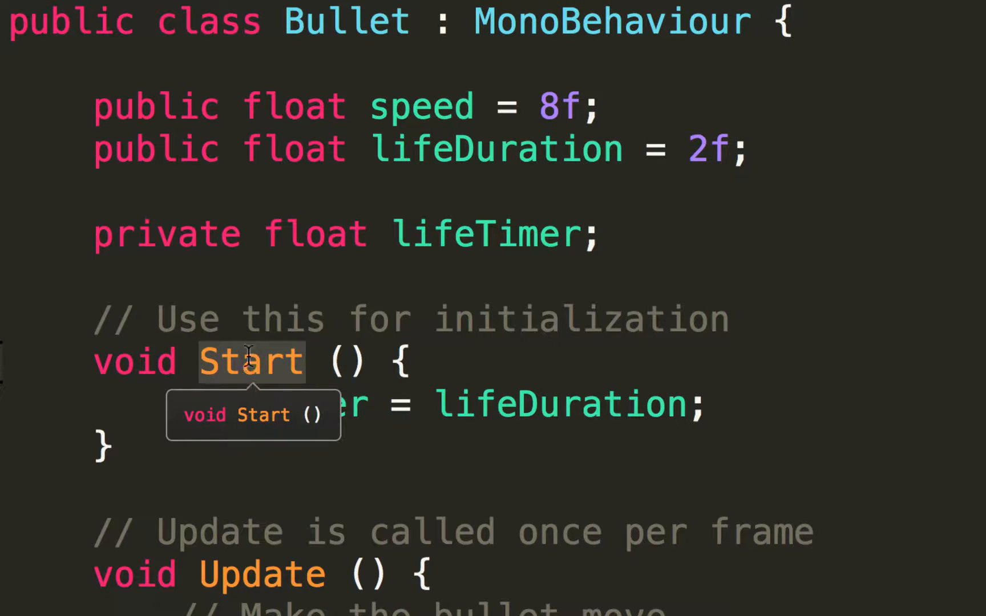
{"action": "mouse_move", "coordinate": [151, 340]}
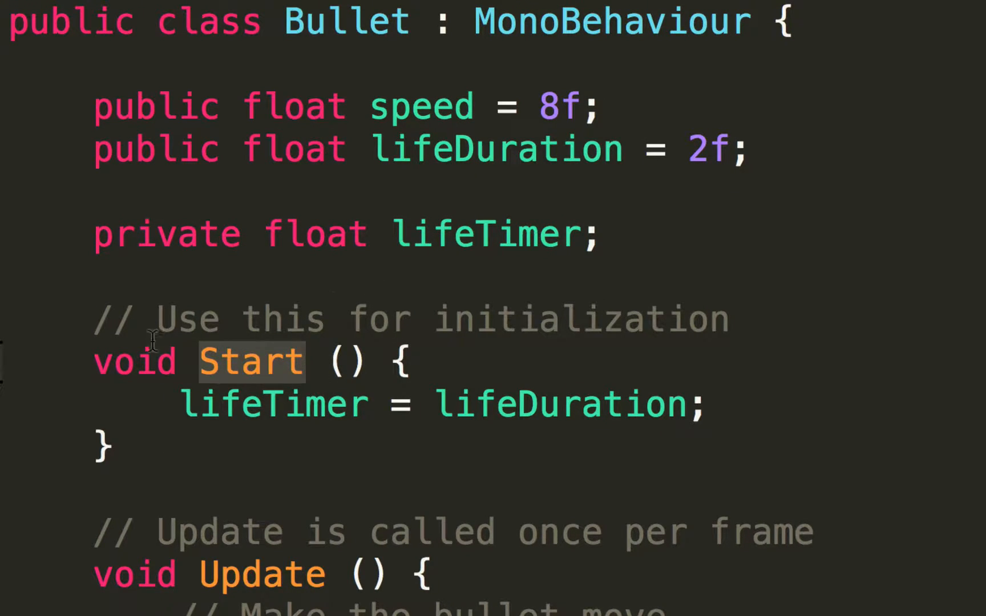
{"action": "mouse_move", "coordinate": [192, 387]}
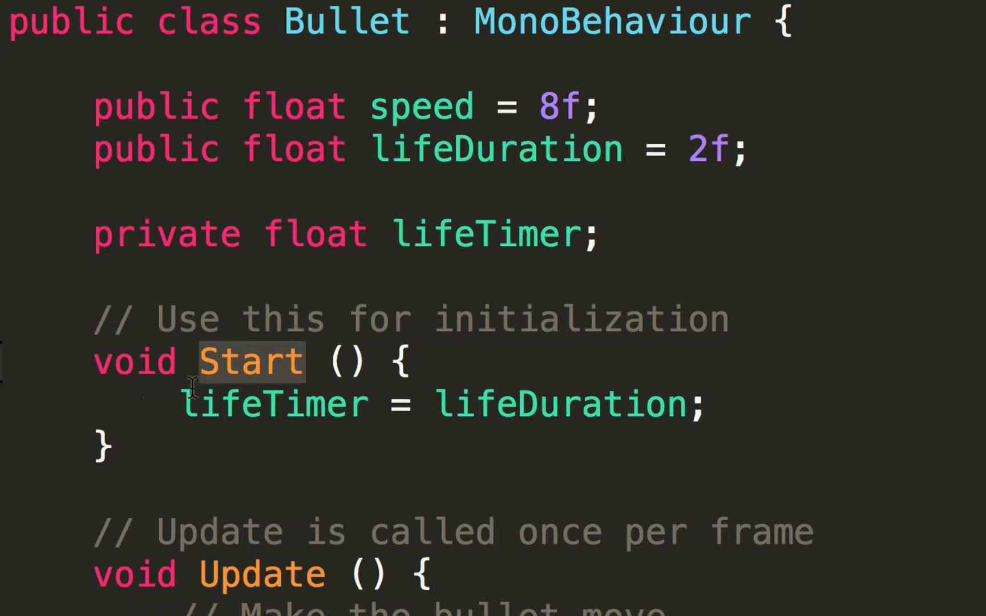
{"action": "type", "text": "OnEnable"}
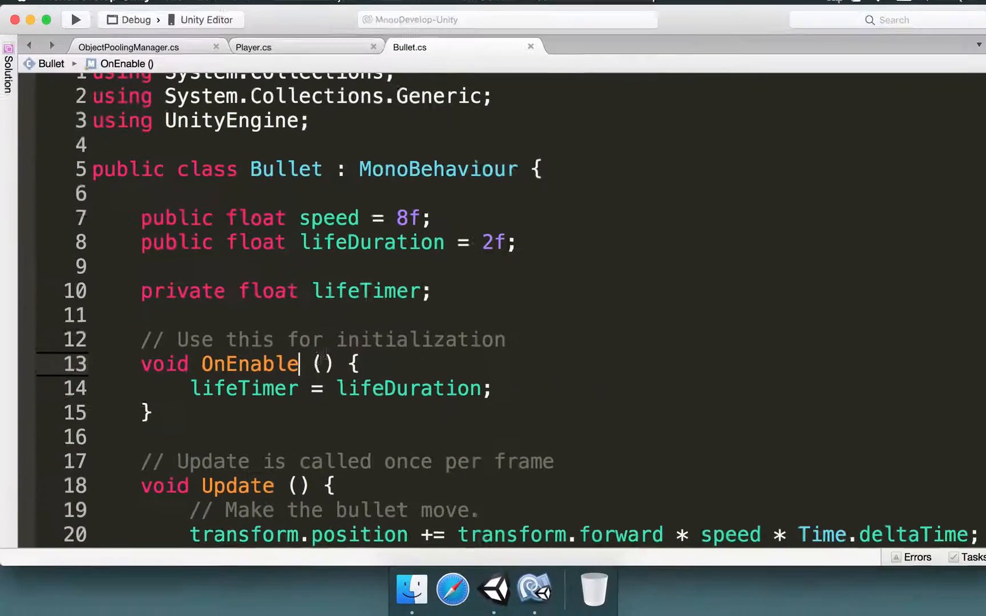
{"action": "mouse_move", "coordinate": [443, 590]}
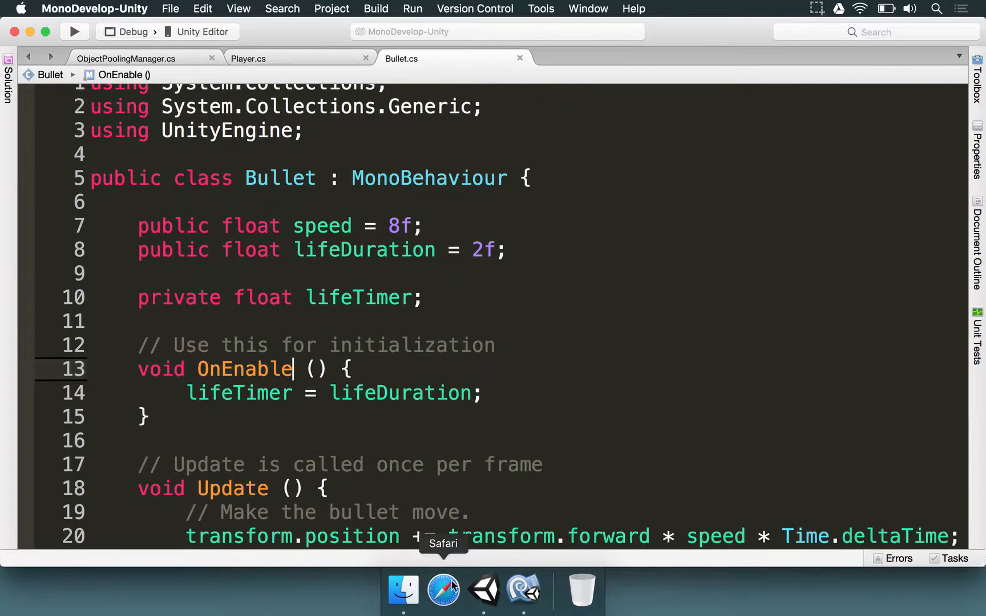
{"action": "left_click", "coordinate": [483, 590]}
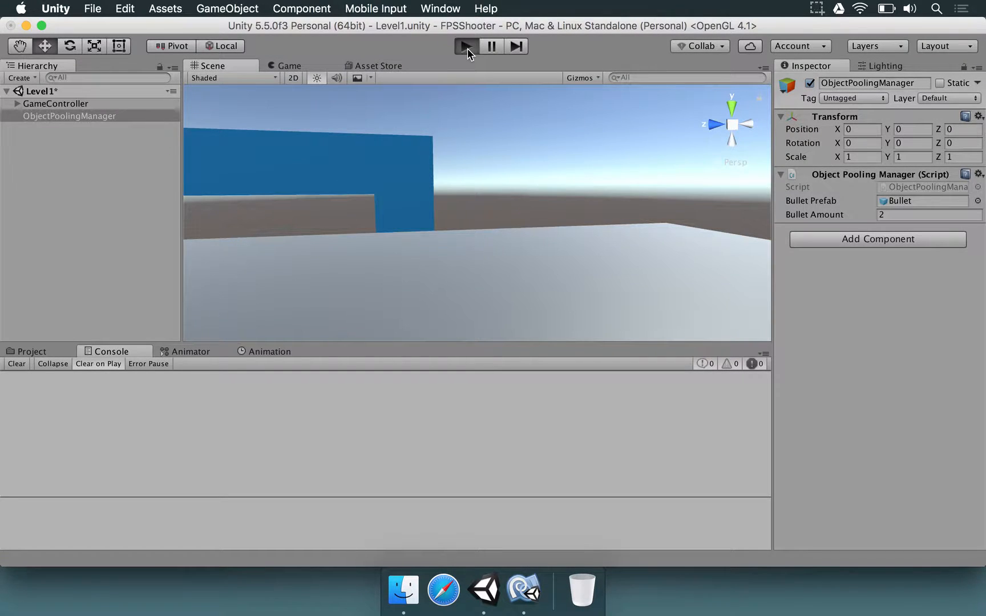
Play the scene and inspect the pooled Bullet(Clone) objects under ObjectPoolingManager.
{"action": "left_click", "coordinate": [466, 45]}
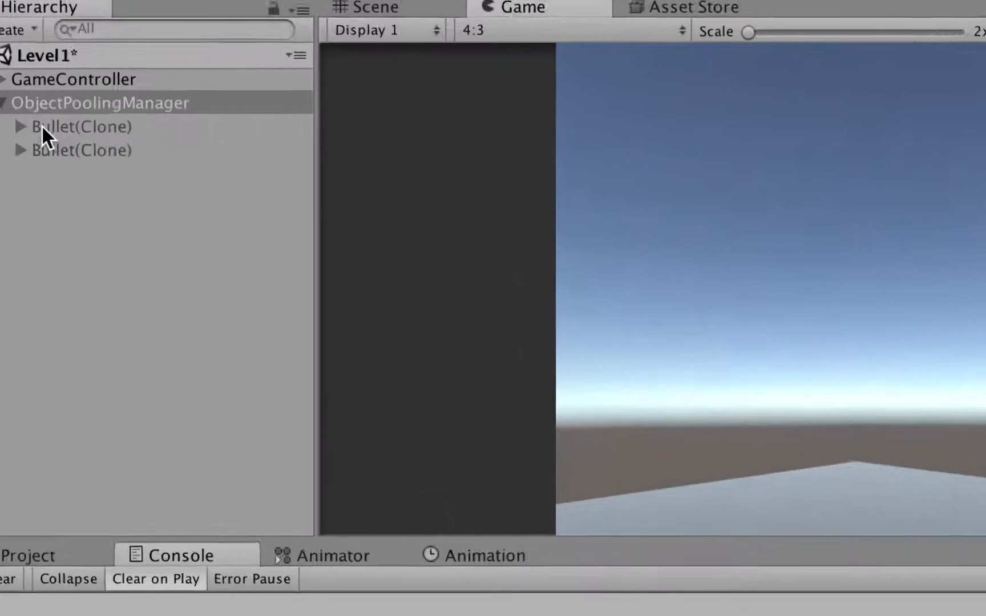
{"action": "left_click", "coordinate": [589, 19]}
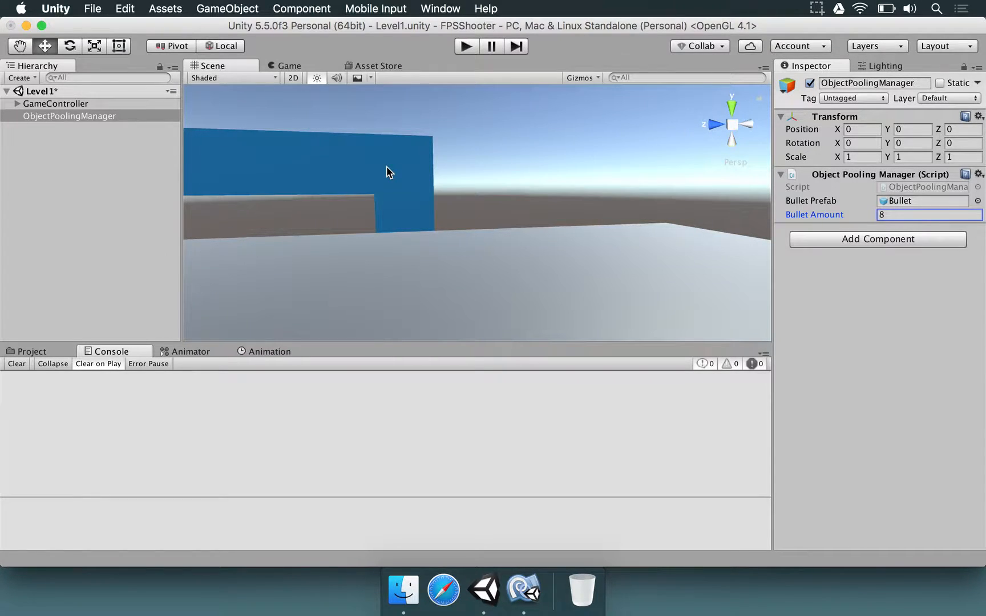
{"action": "mouse_move", "coordinate": [393, 159]}
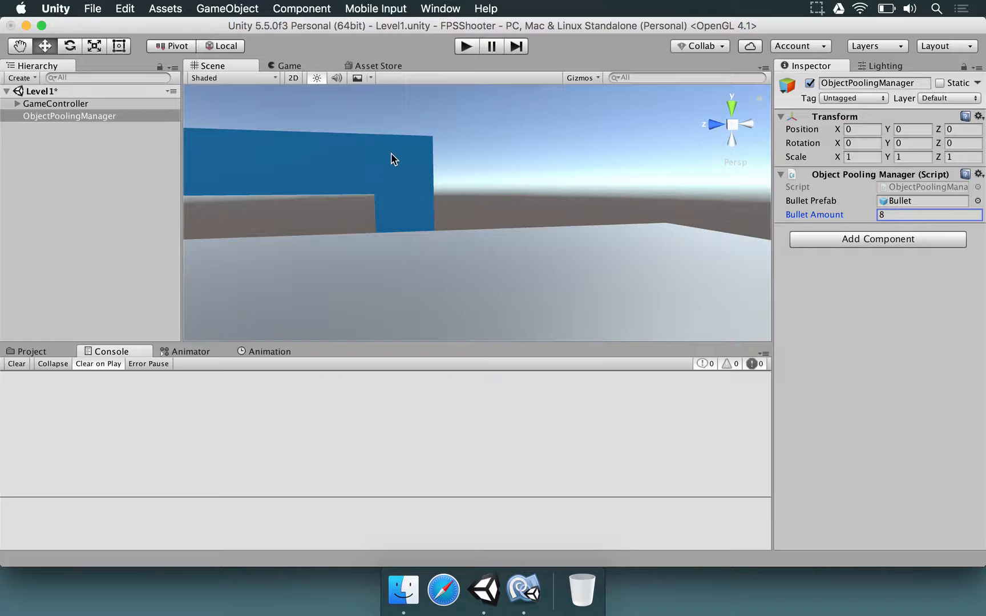